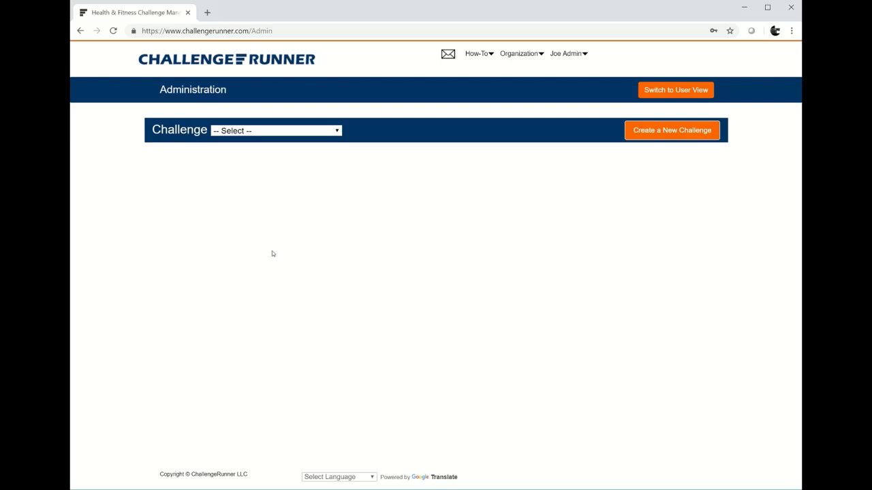
pyautogui.moveTo(374, 223)
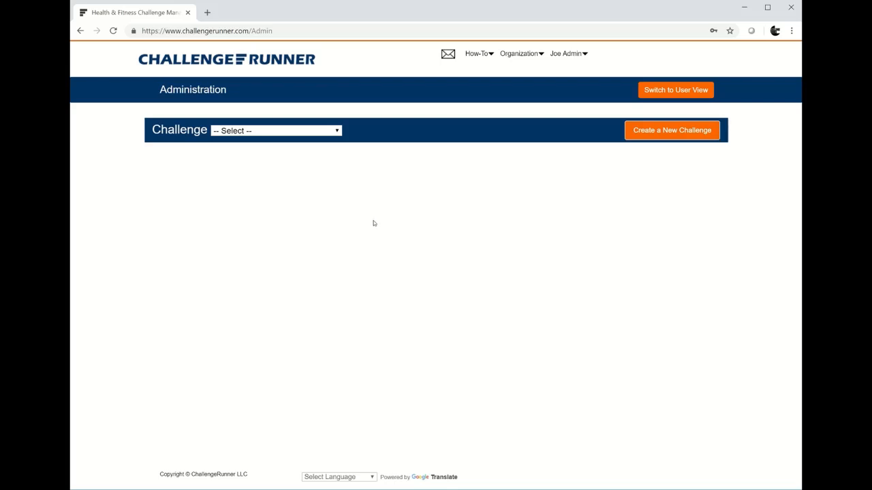
pyautogui.moveTo(692, 168)
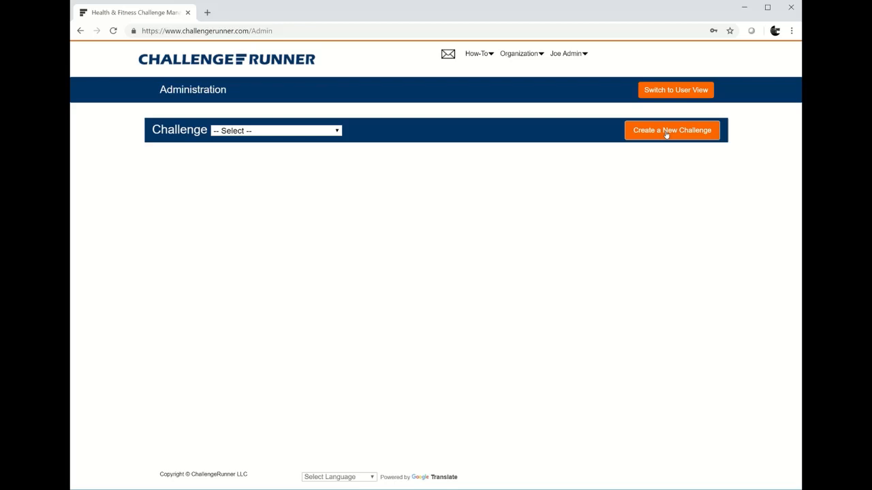
# - Start a new challenge, try the copy-existing option, then settle on building a custom challenge
pyautogui.click(670, 131)
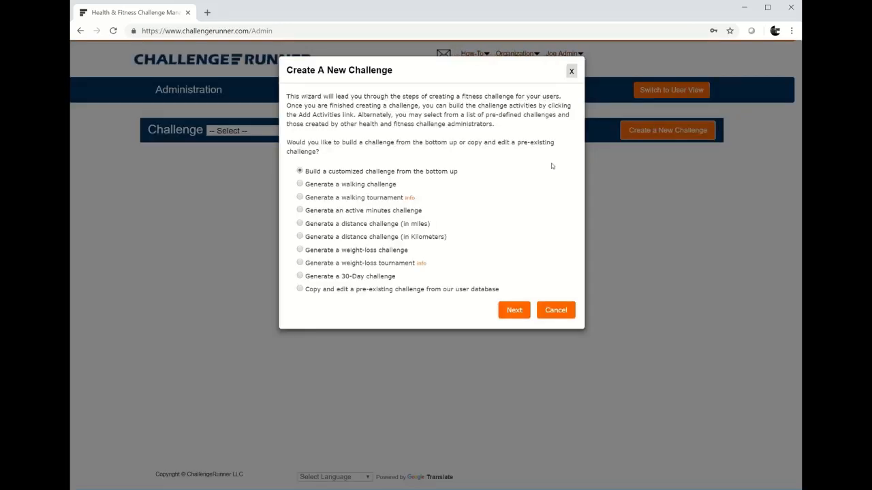
pyautogui.moveTo(371, 215)
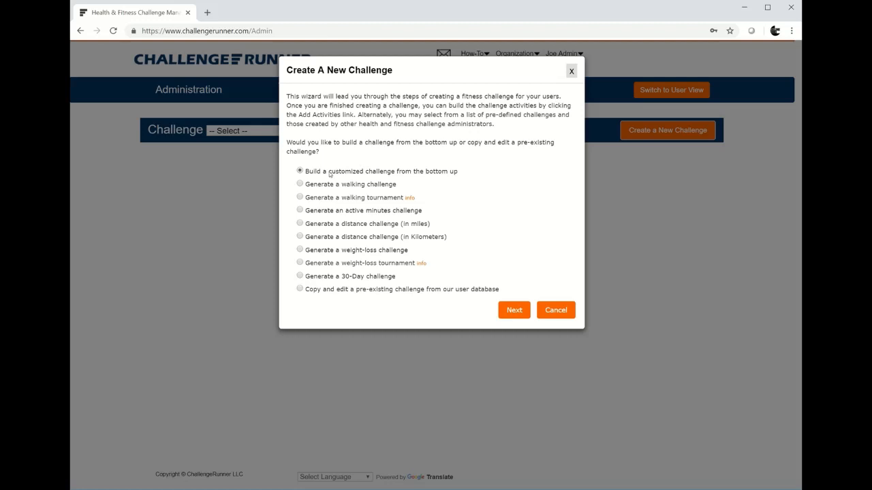
pyautogui.moveTo(330, 182)
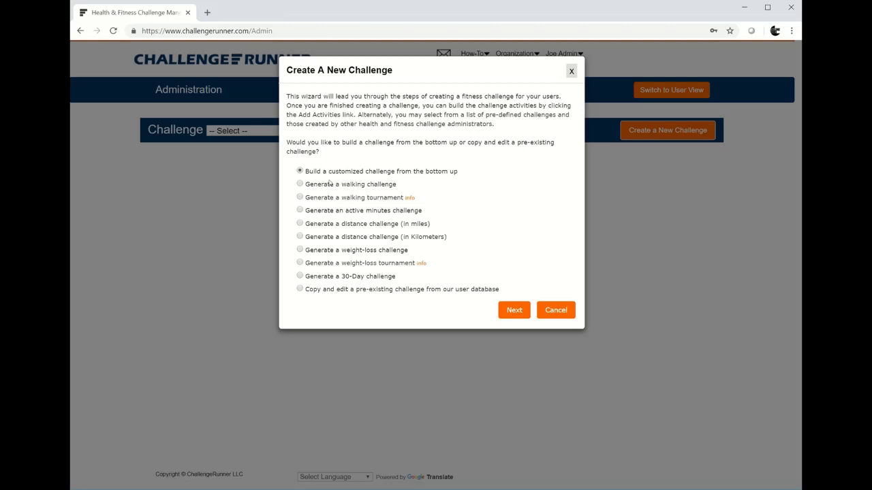
pyautogui.moveTo(337, 252)
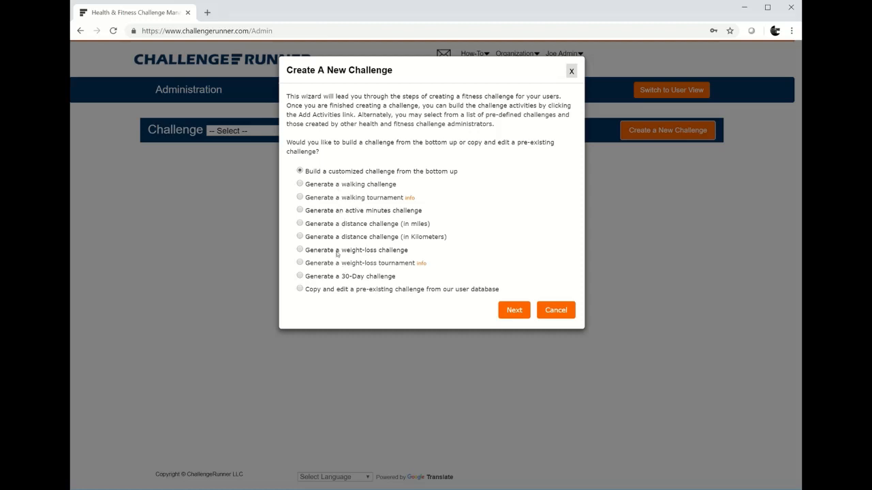
pyautogui.moveTo(316, 188)
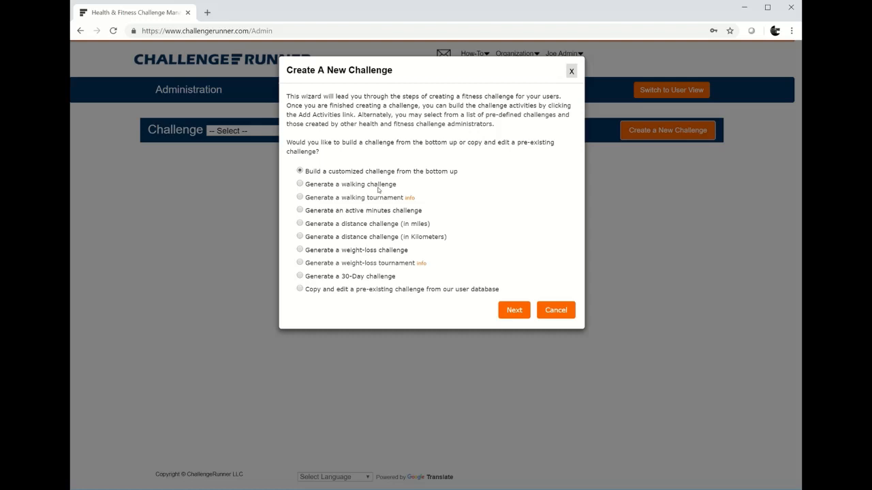
pyautogui.moveTo(371, 191)
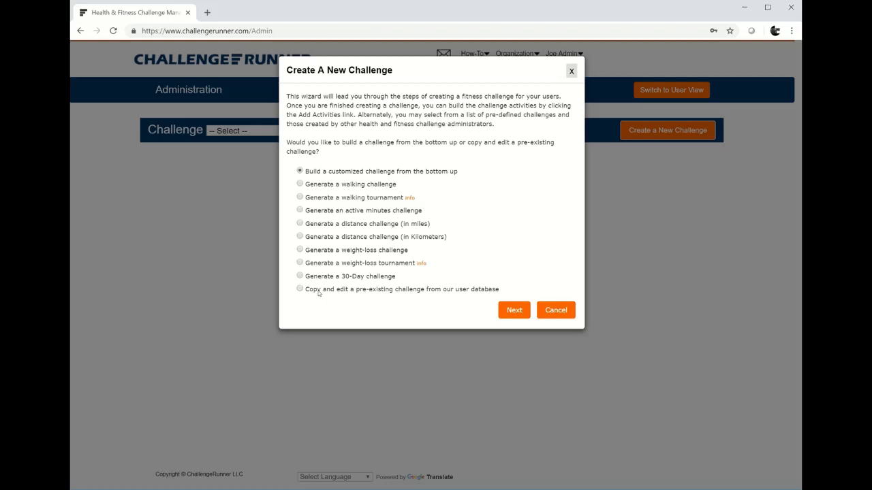
pyautogui.click(299, 289)
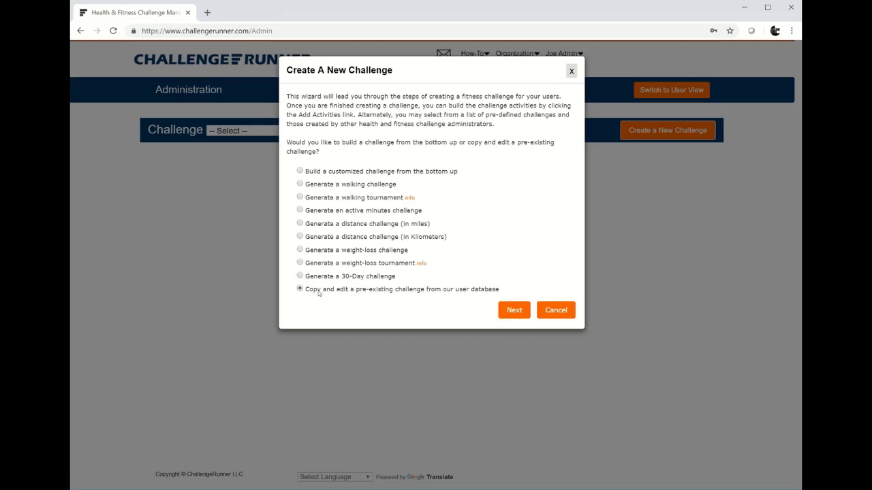
pyautogui.moveTo(322, 291)
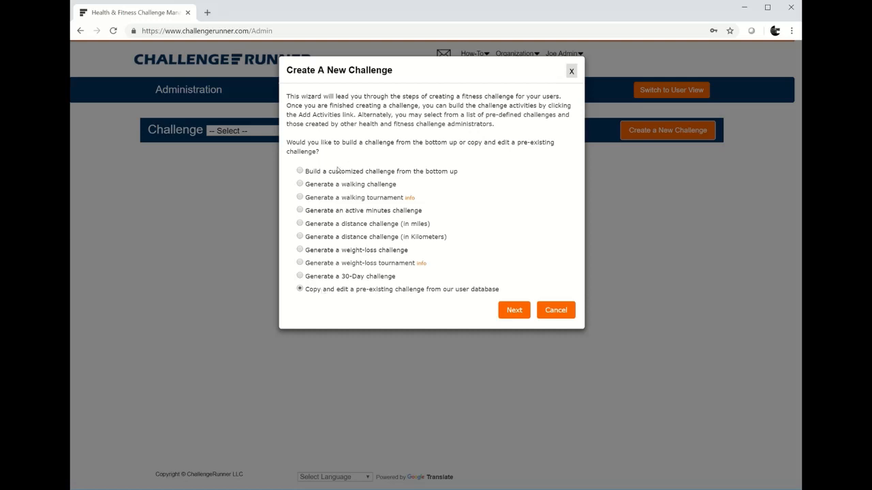
pyautogui.click(300, 172)
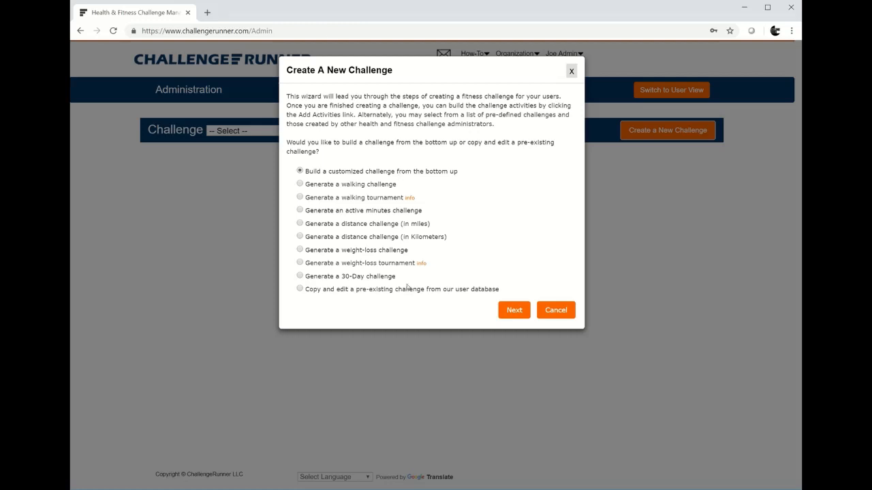
# - Name the new challenge 'December Challenge' on the wizard's naming step
pyautogui.click(514, 310)
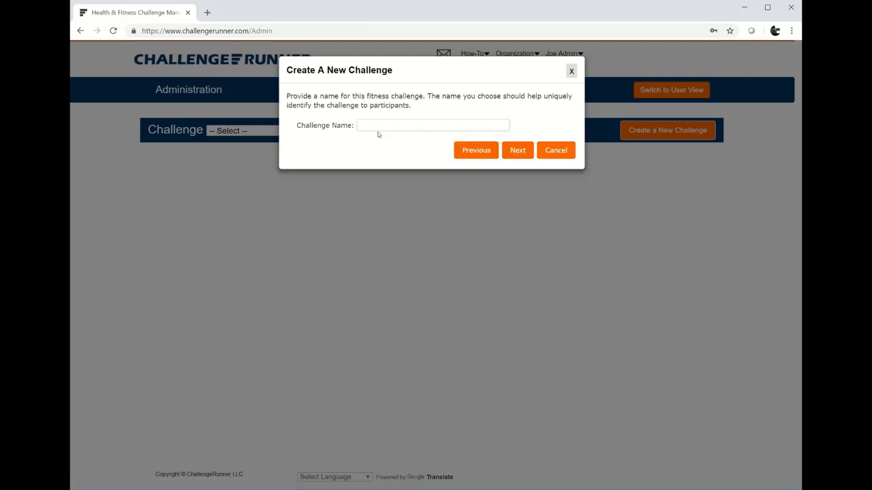
pyautogui.click(433, 126)
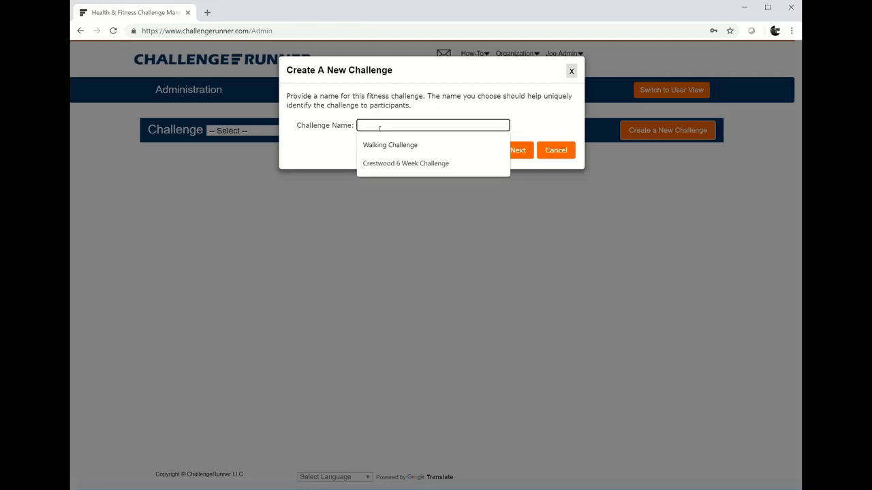
pyautogui.write('December')
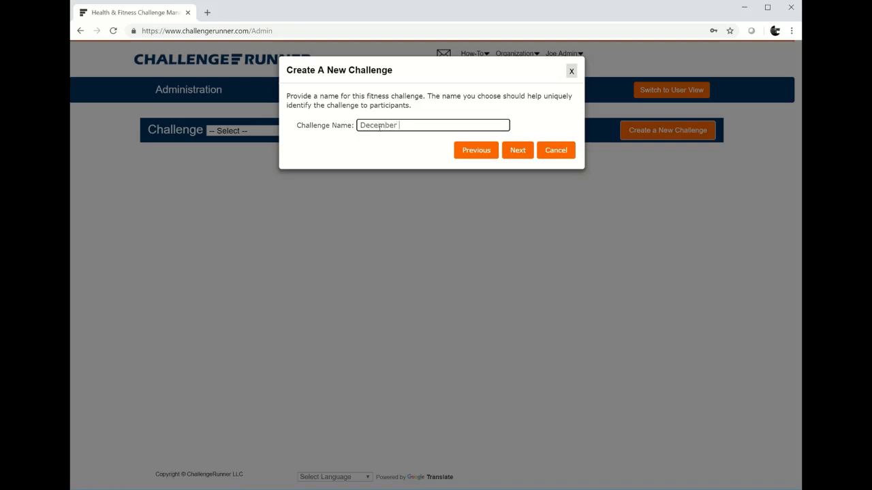
pyautogui.write('Challenge')
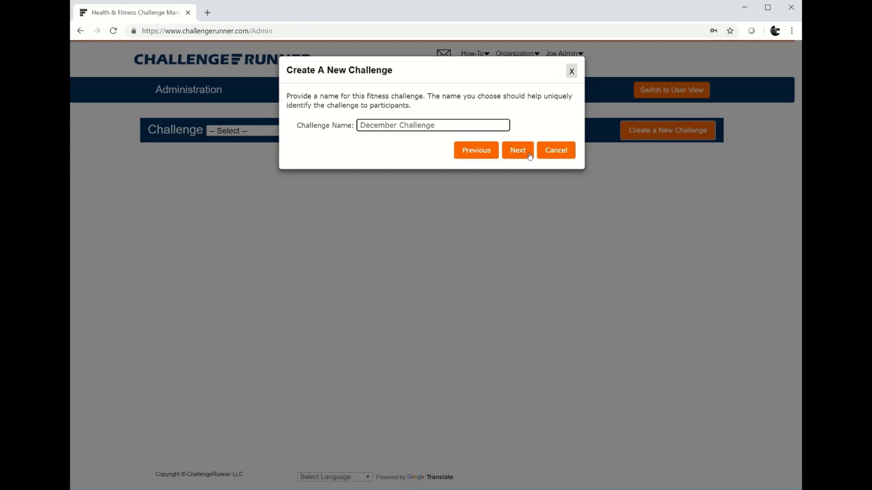
# - Enter the placeholder description 'stuff' on the description step
pyautogui.click(517, 149)
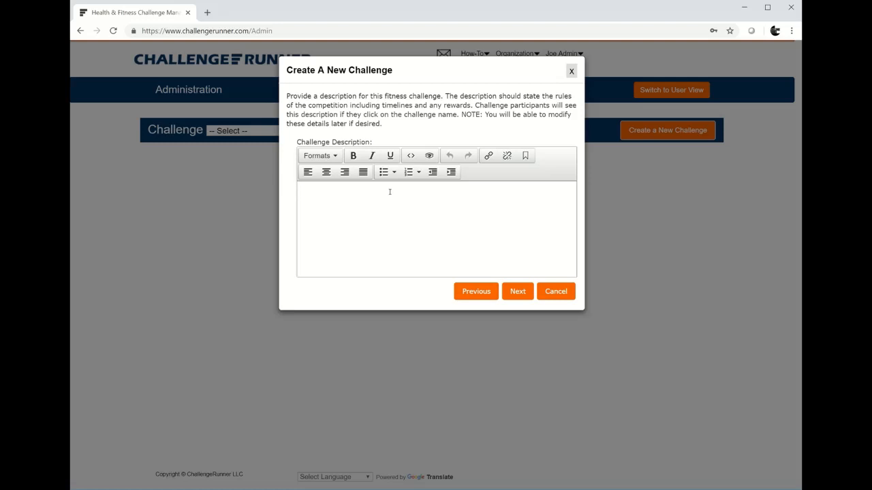
pyautogui.write('stuff')
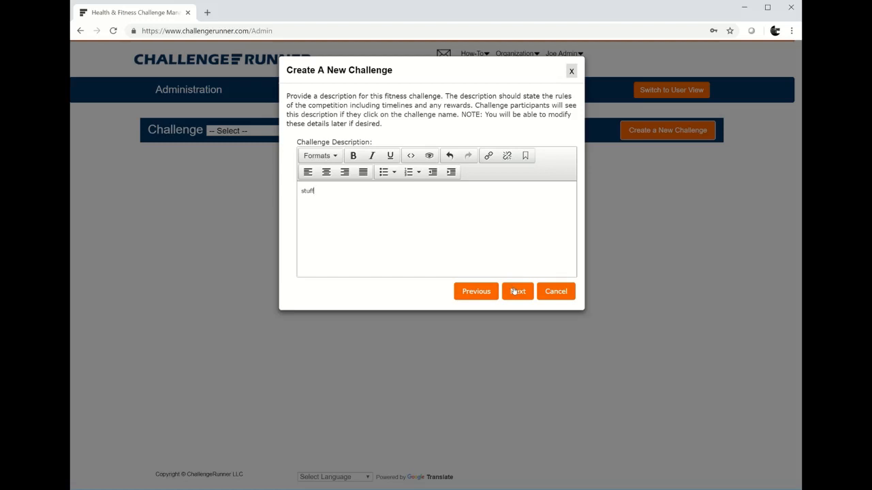
# - Advance to the standings display step, keeping the Typical actual-names leaderboard
pyautogui.click(518, 292)
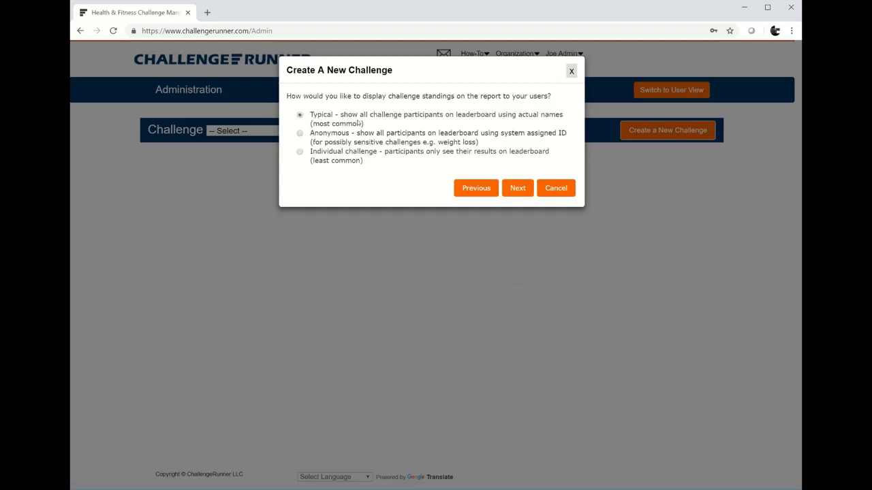
pyautogui.moveTo(373, 120)
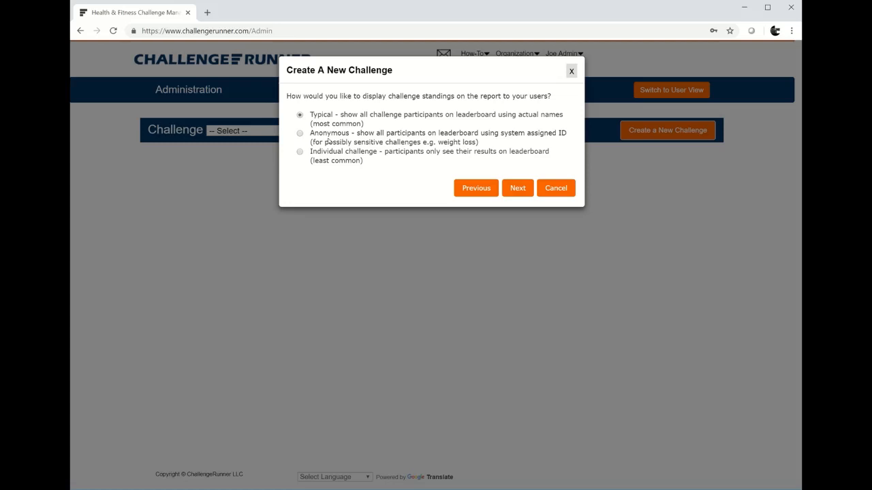
pyautogui.moveTo(330, 158)
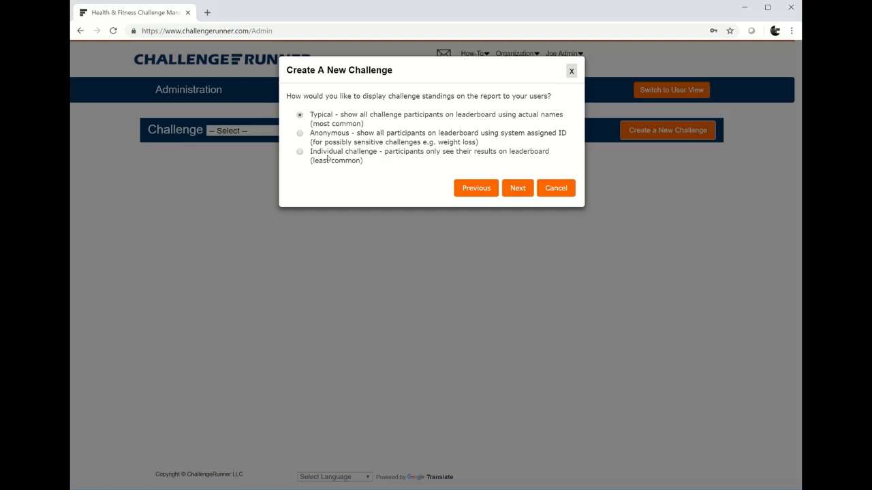
# - Advance to the template-sharing question for other administrators
pyautogui.click(518, 188)
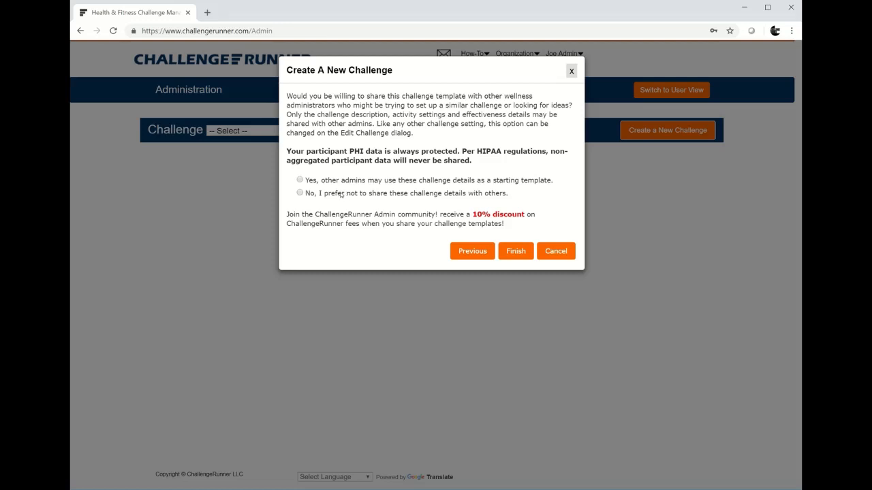
# - Finish creating December Challenge and dismiss the add-activities notice
pyautogui.click(515, 250)
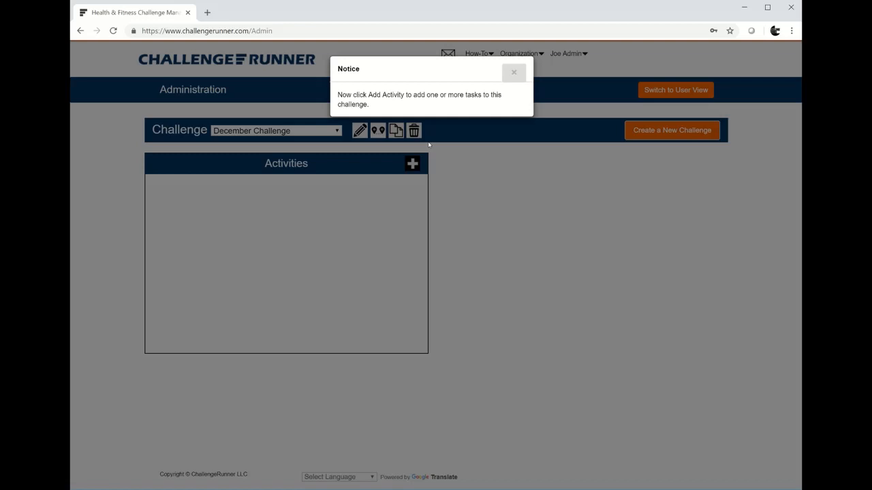
pyautogui.moveTo(451, 129)
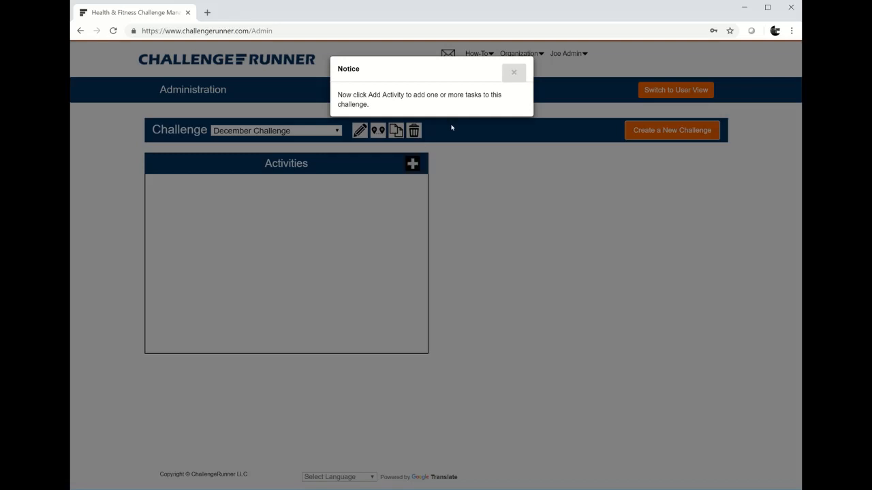
pyautogui.click(514, 73)
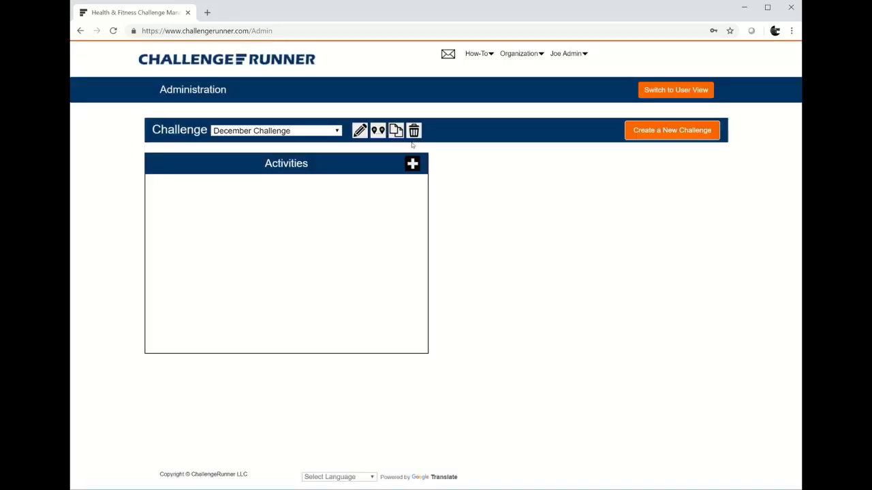
pyautogui.moveTo(413, 163)
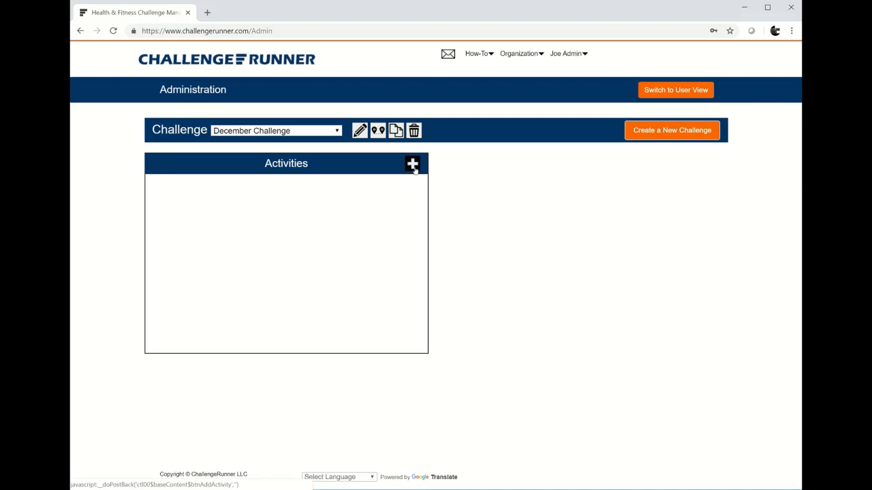
# - Add a new activity importing Steps Walked data from all listed fitness trackers
pyautogui.click(413, 164)
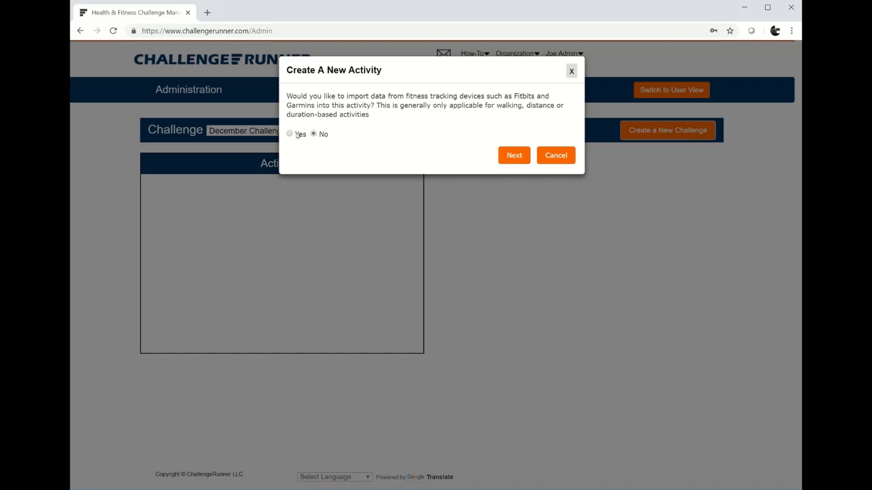
pyautogui.click(289, 134)
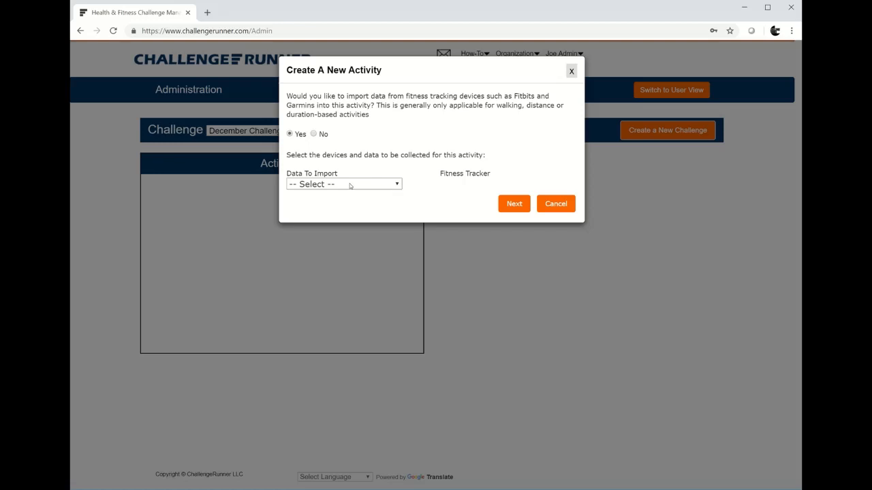
pyautogui.click(343, 184)
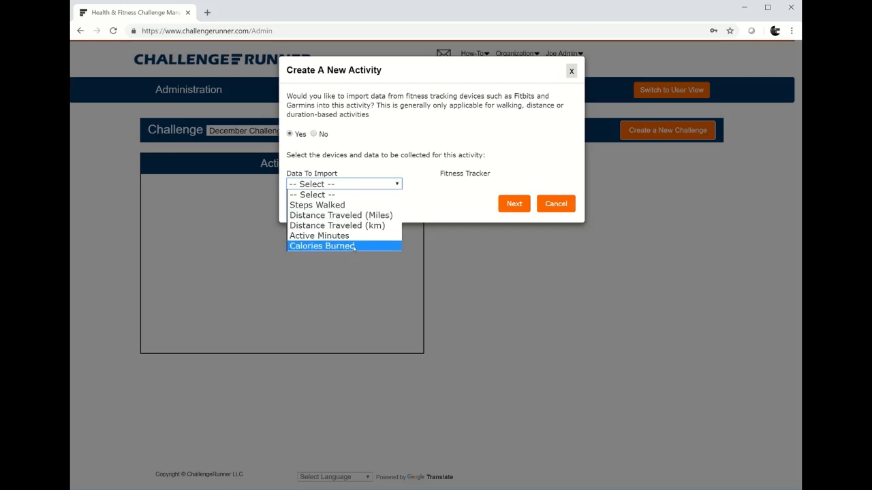
pyautogui.moveTo(337, 226)
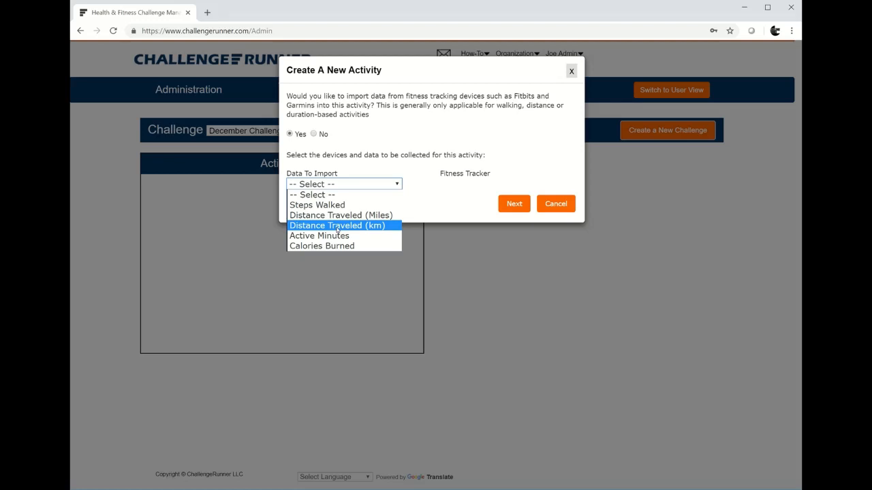
pyautogui.click(316, 205)
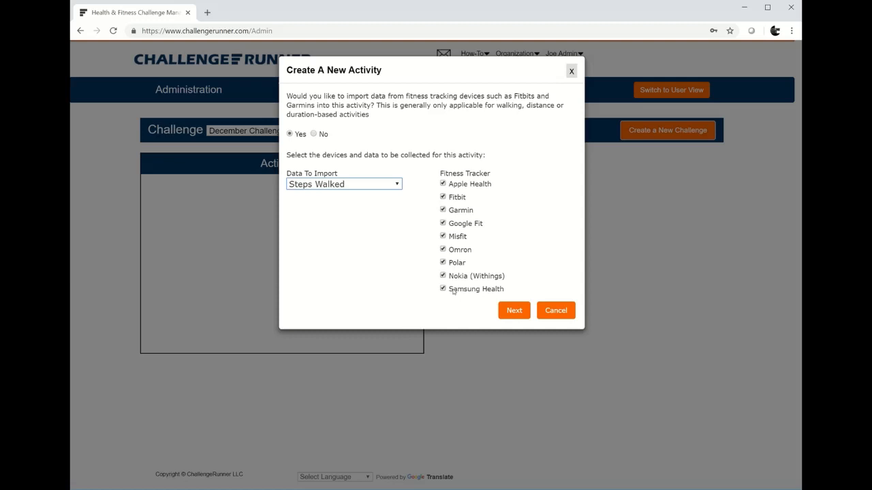
pyautogui.moveTo(474, 199)
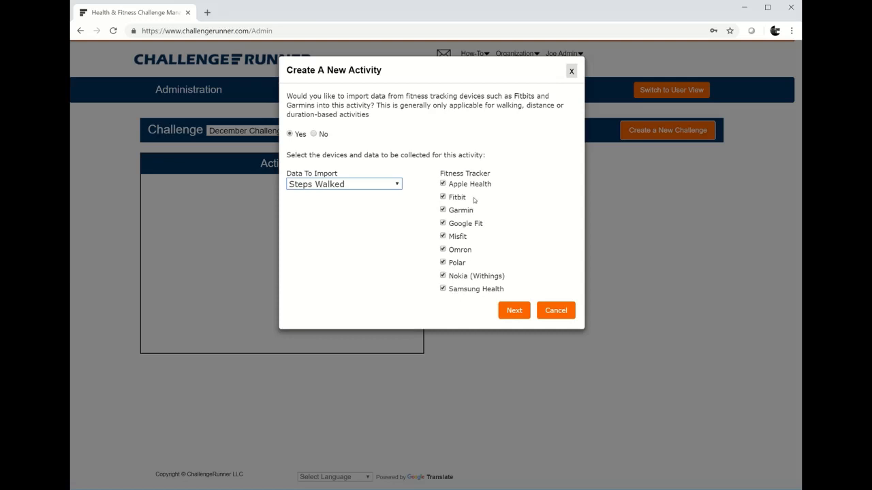
pyautogui.moveTo(468, 199)
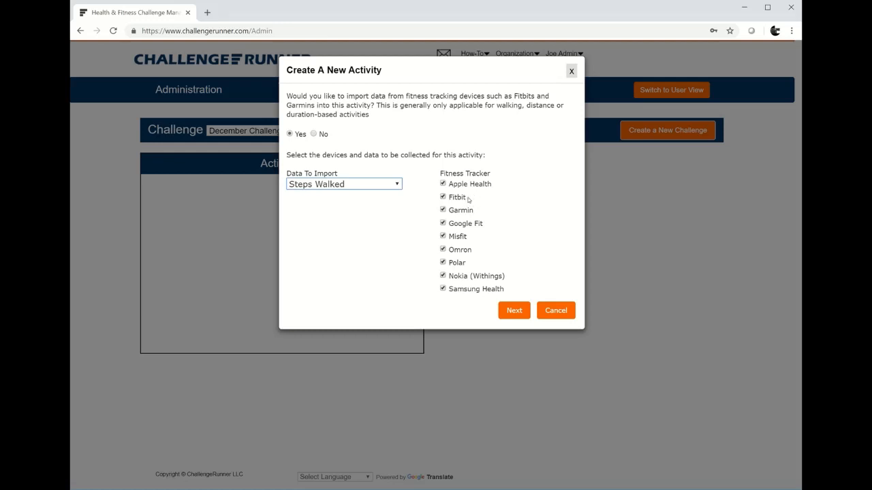
pyautogui.moveTo(477, 216)
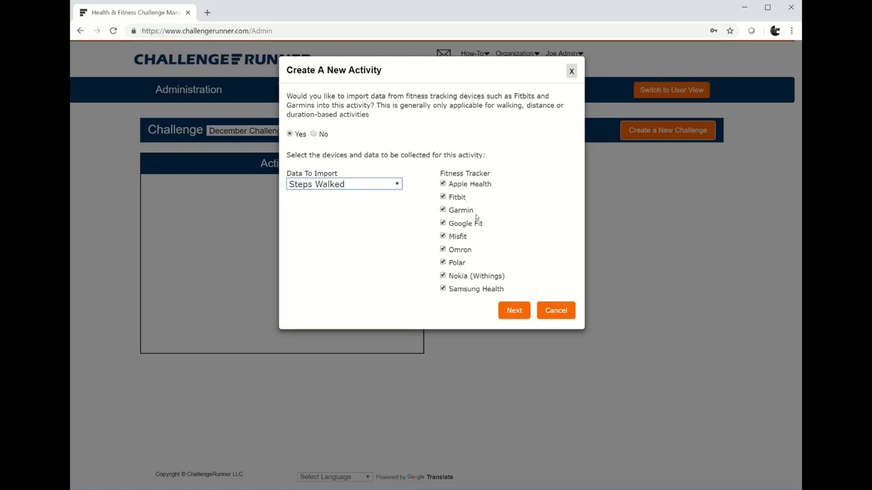
pyautogui.moveTo(504, 229)
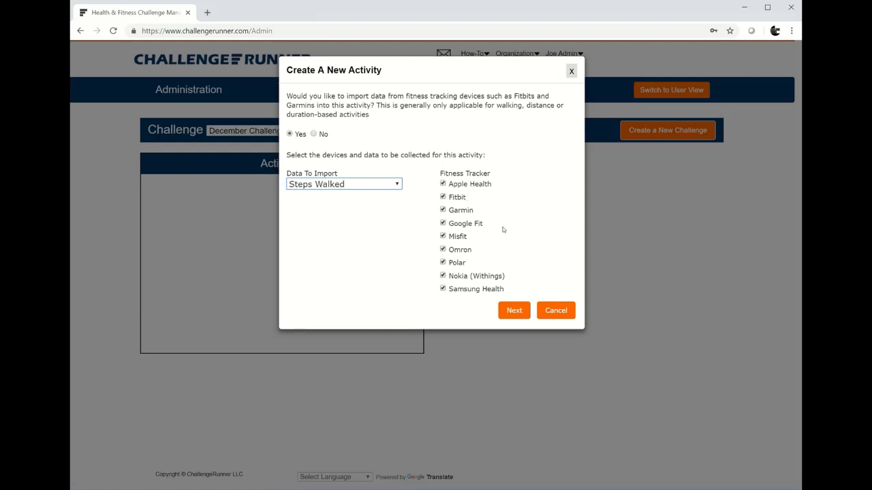
pyautogui.moveTo(475, 184)
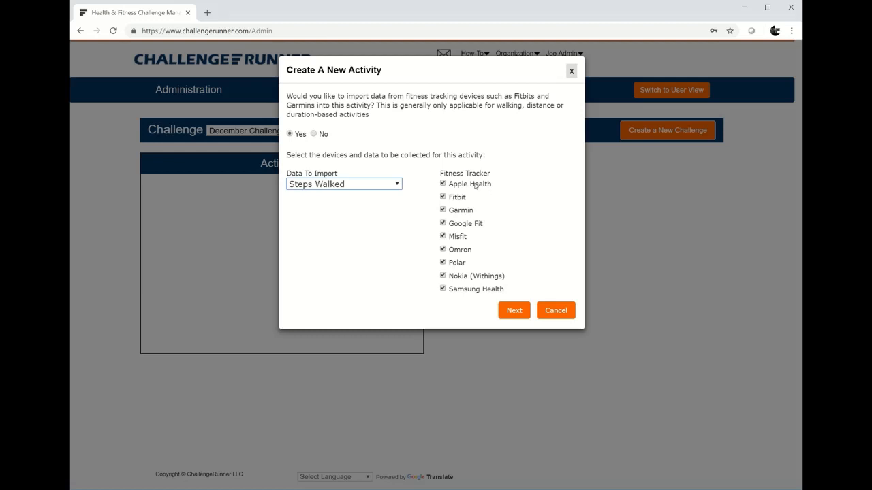
pyautogui.moveTo(464, 188)
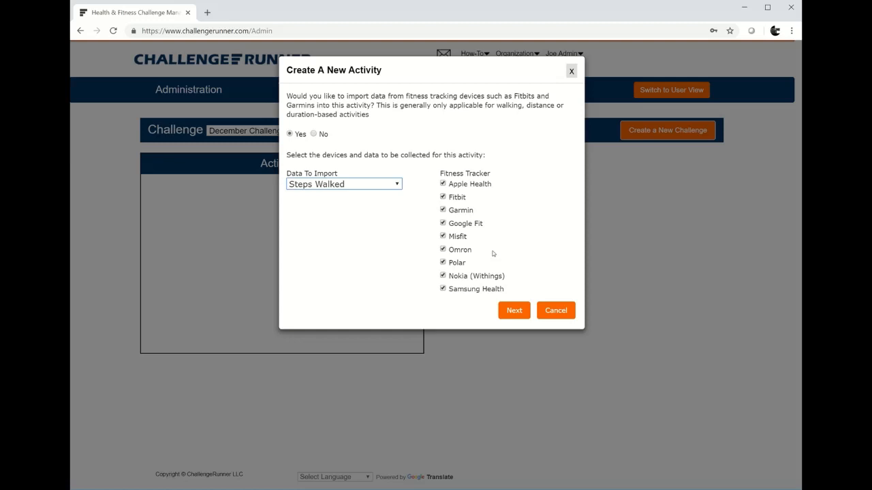
pyautogui.moveTo(502, 191)
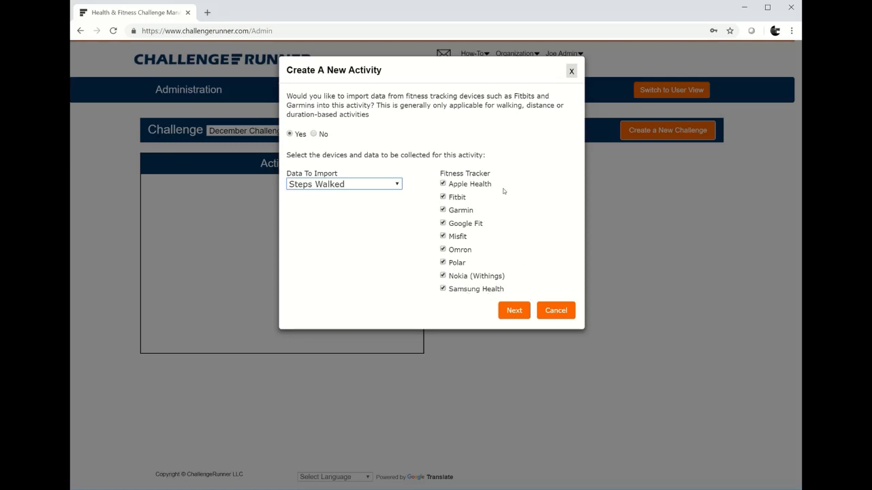
pyautogui.moveTo(491, 188)
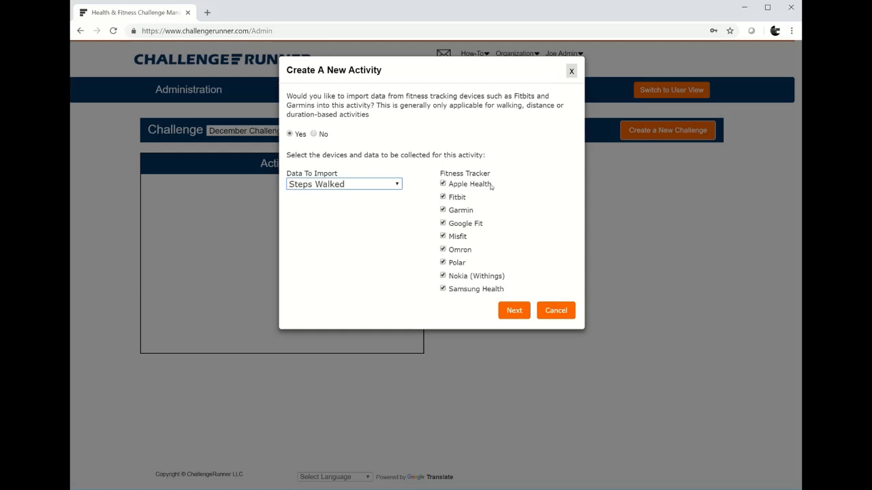
pyautogui.moveTo(477, 240)
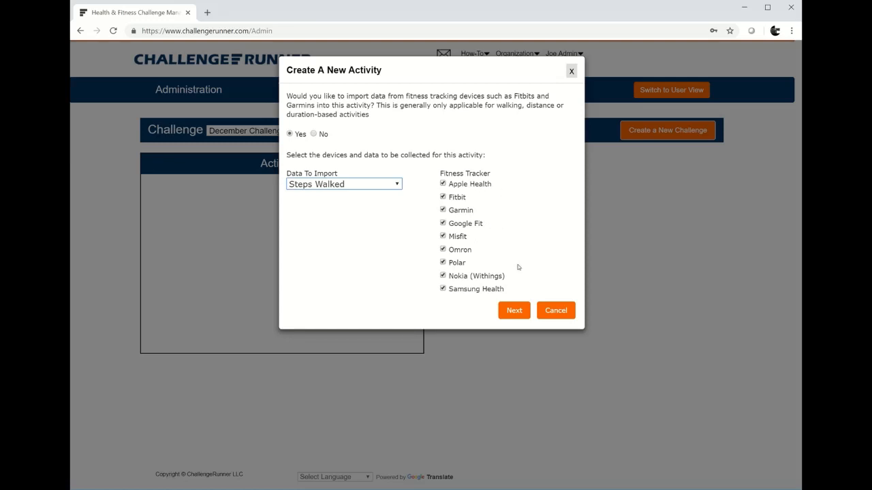
pyautogui.moveTo(487, 230)
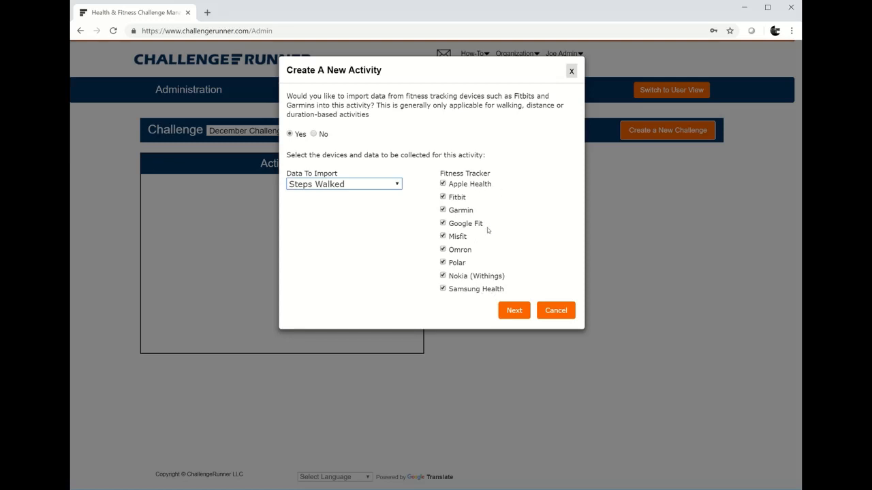
pyautogui.moveTo(496, 271)
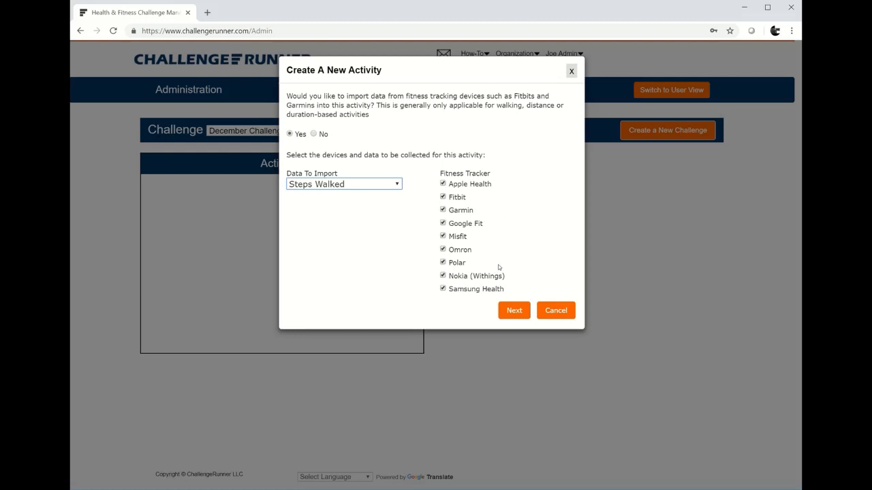
pyautogui.moveTo(496, 200)
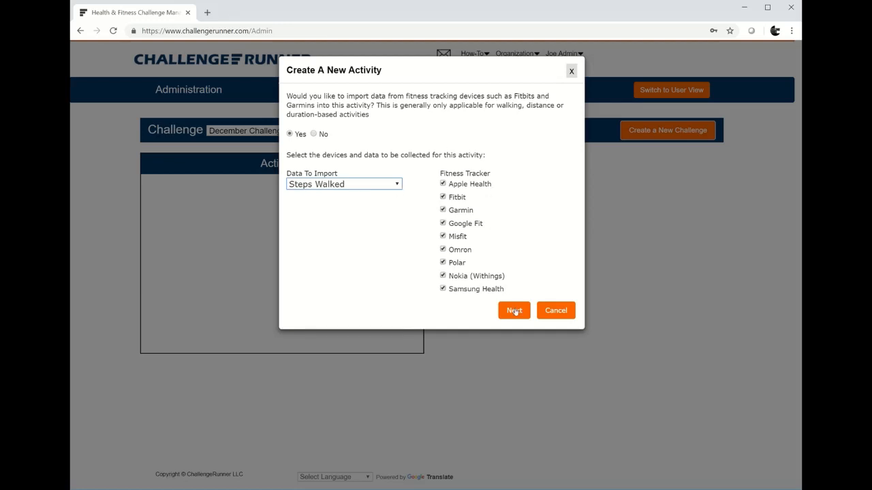
# - Keep the 'Steps Walked (Tracker Entry)' Integer caption and set an upper field limit of 20000
pyautogui.click(513, 311)
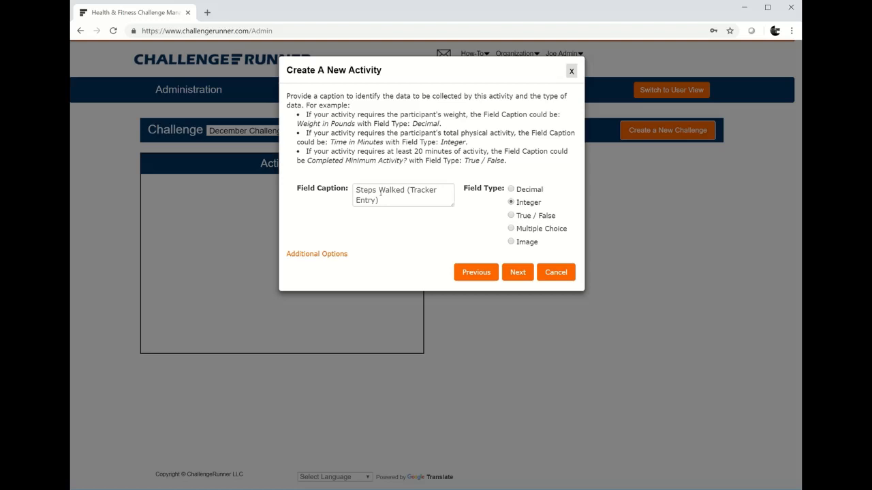
pyautogui.tripleClick(404, 191)
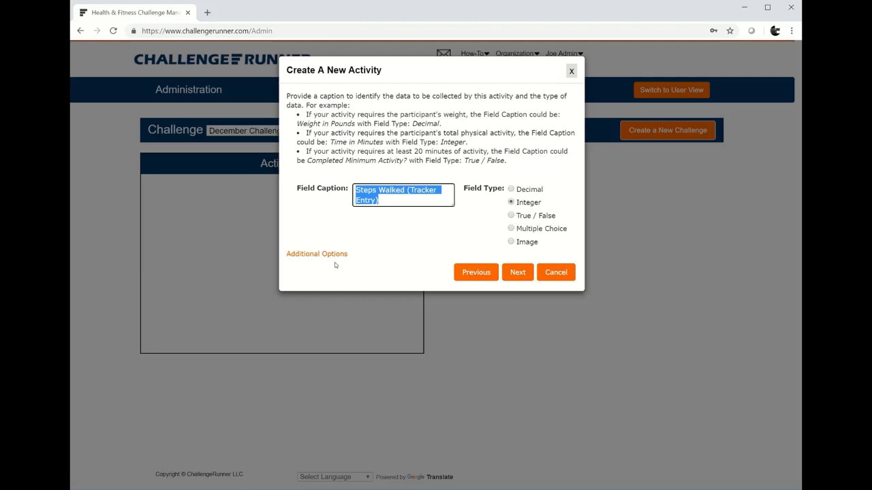
pyautogui.click(316, 253)
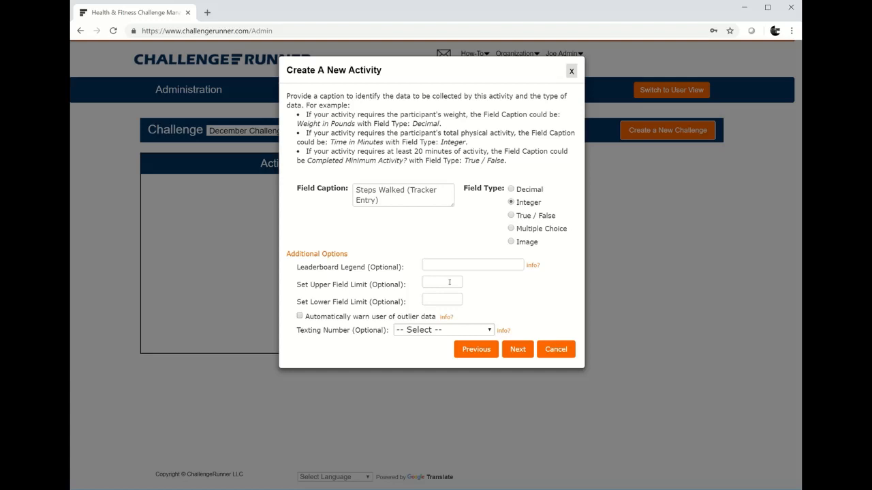
pyautogui.click(441, 282)
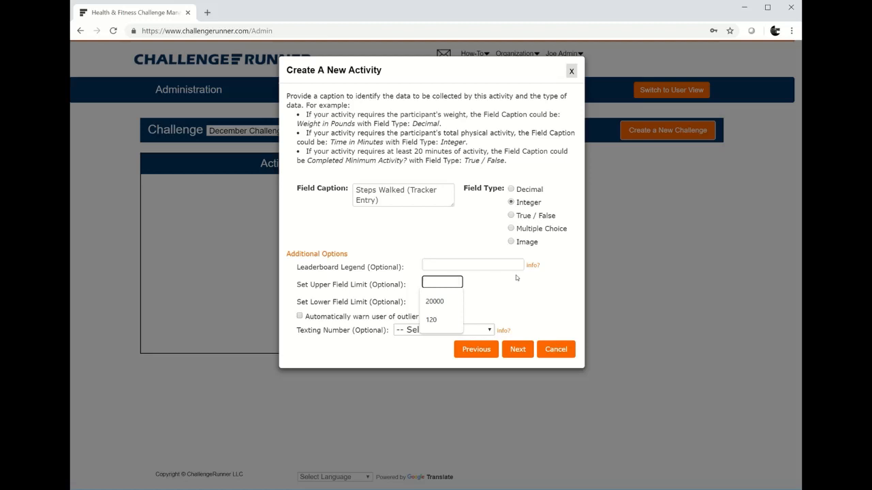
pyautogui.click(434, 301)
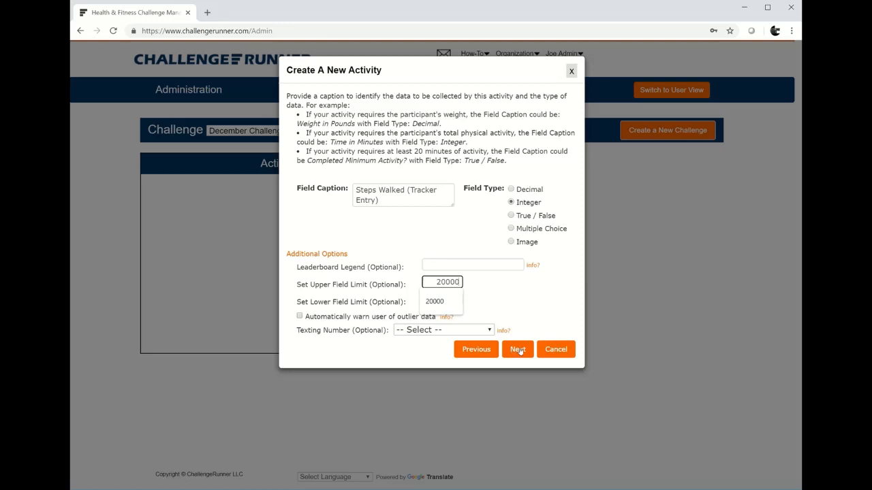
# - Allow manual data entry but restrict participants to entering data up to 5 days late
pyautogui.click(517, 348)
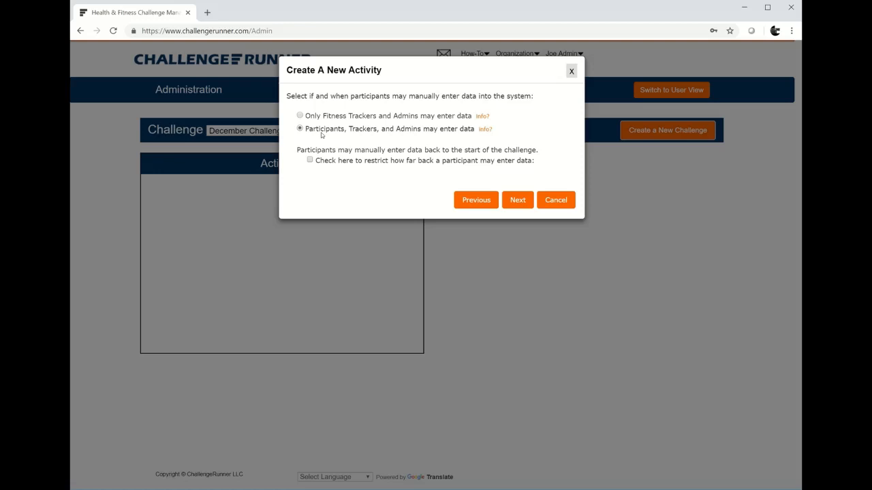
pyautogui.moveTo(371, 137)
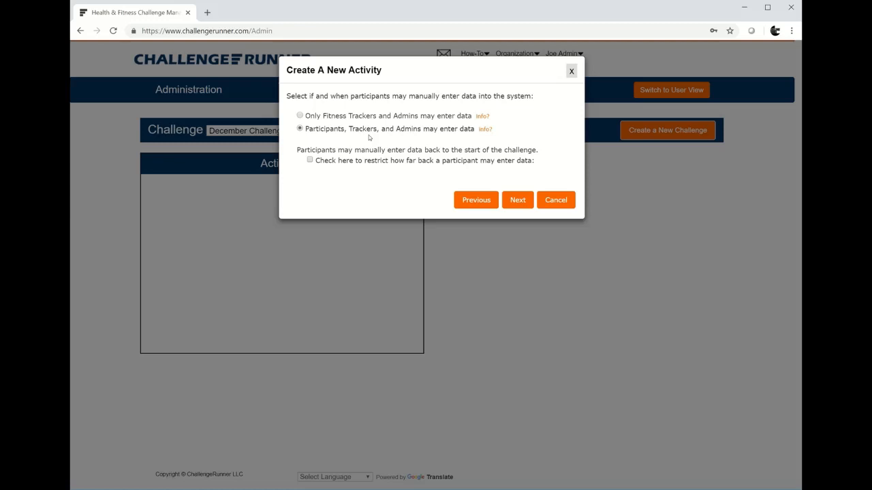
pyautogui.moveTo(402, 131)
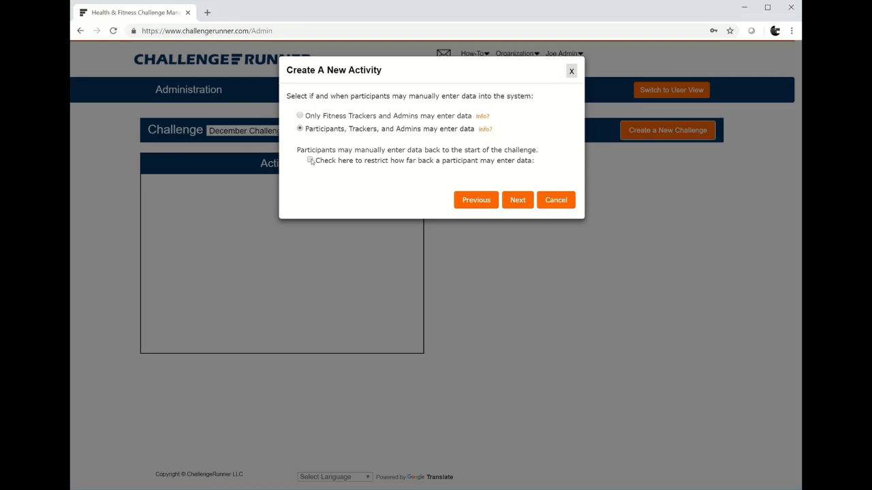
pyautogui.click(311, 160)
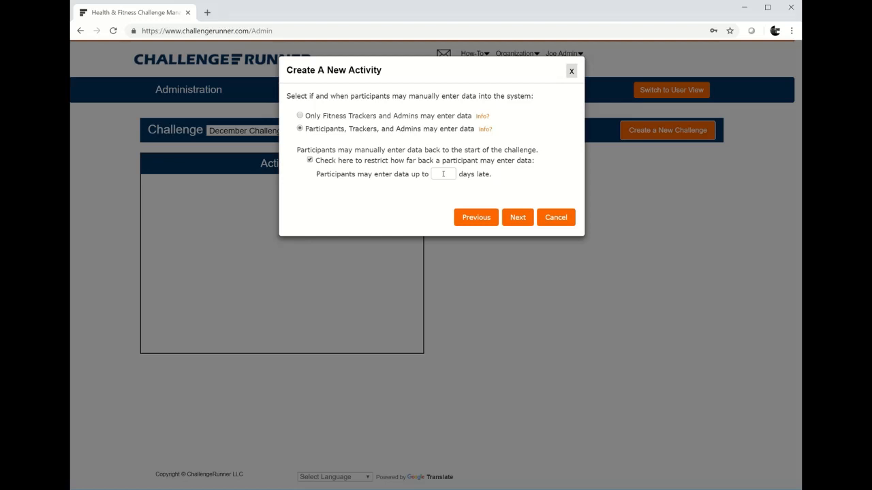
pyautogui.click(442, 175)
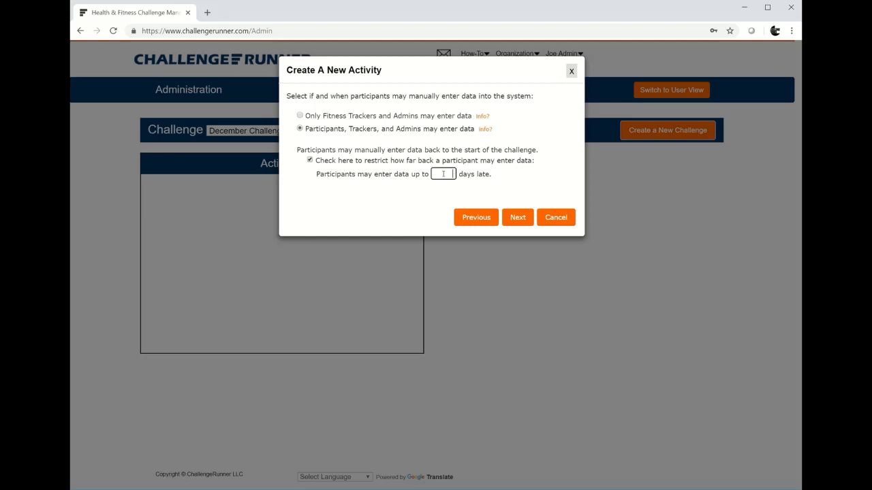
pyautogui.write('5')
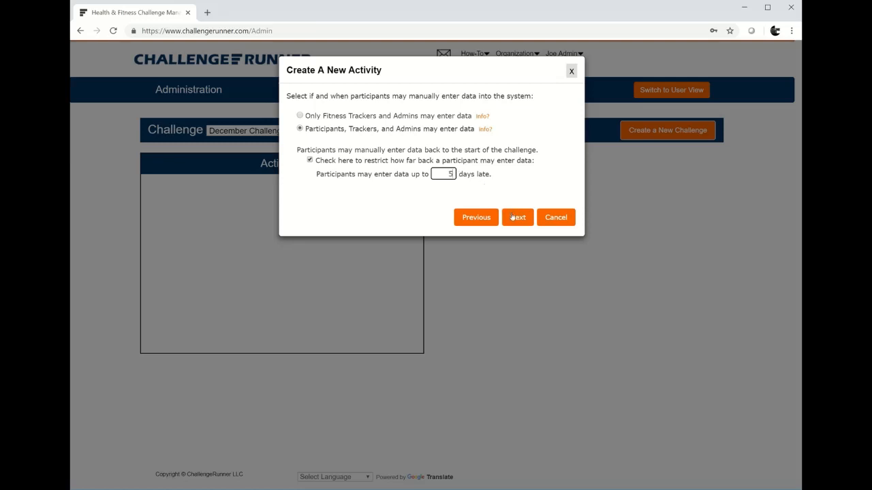
pyautogui.click(518, 217)
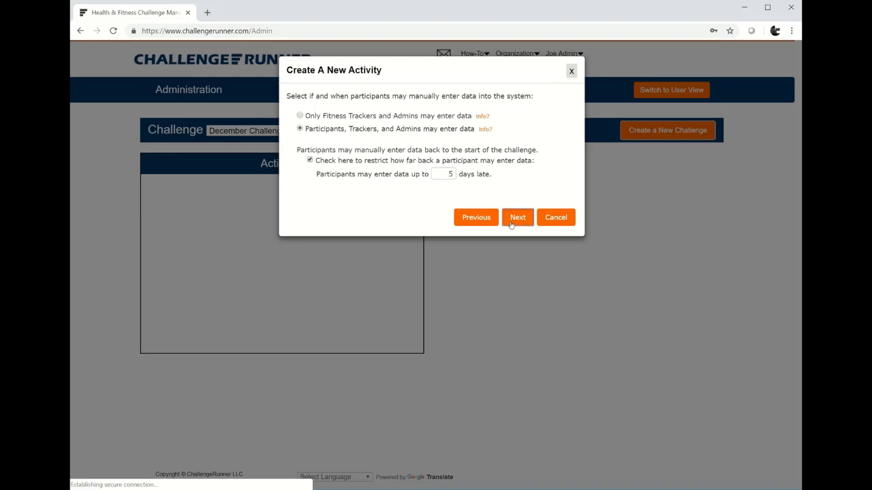
# - Continue to the data-entry frequency step with Daily selected
pyautogui.click(517, 216)
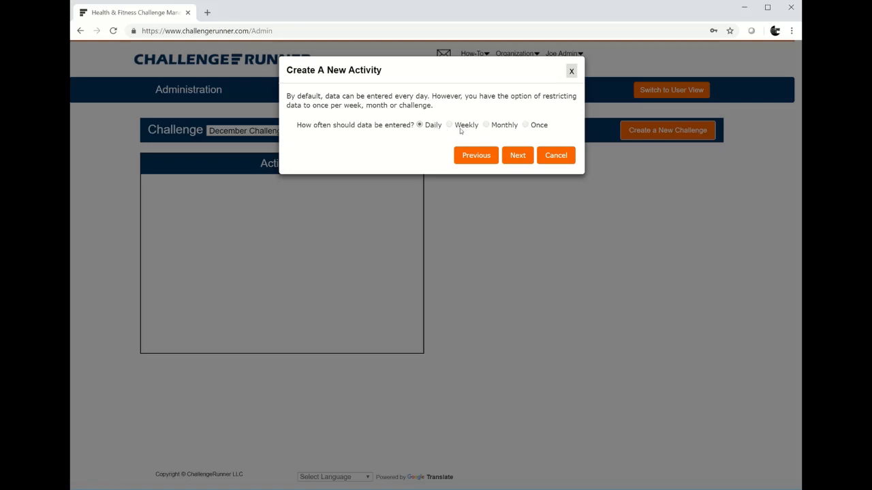
pyautogui.moveTo(496, 131)
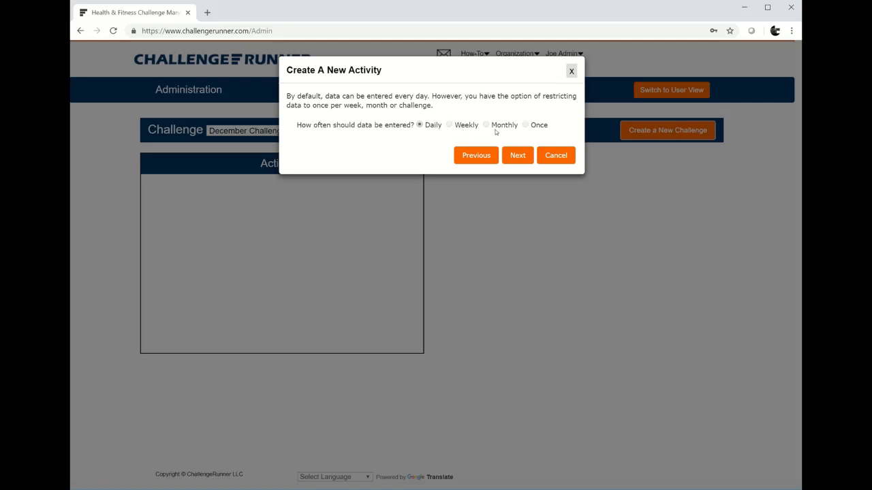
pyautogui.moveTo(505, 132)
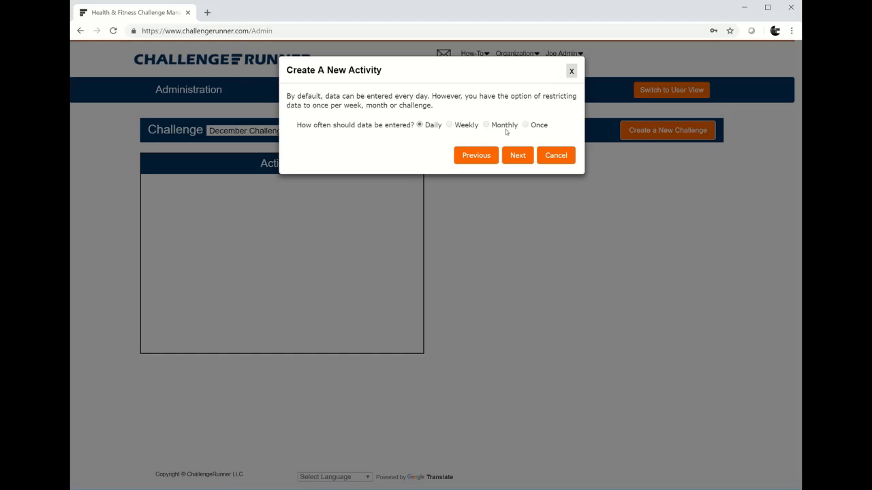
pyautogui.moveTo(537, 130)
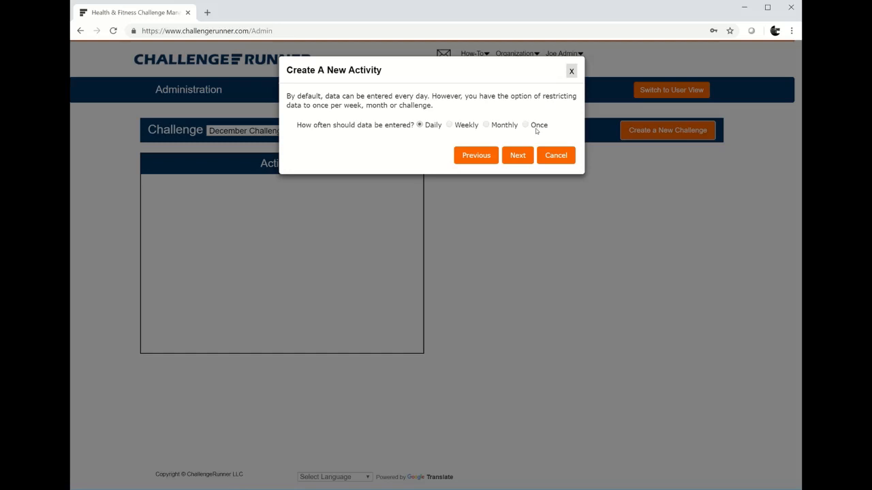
pyautogui.moveTo(472, 147)
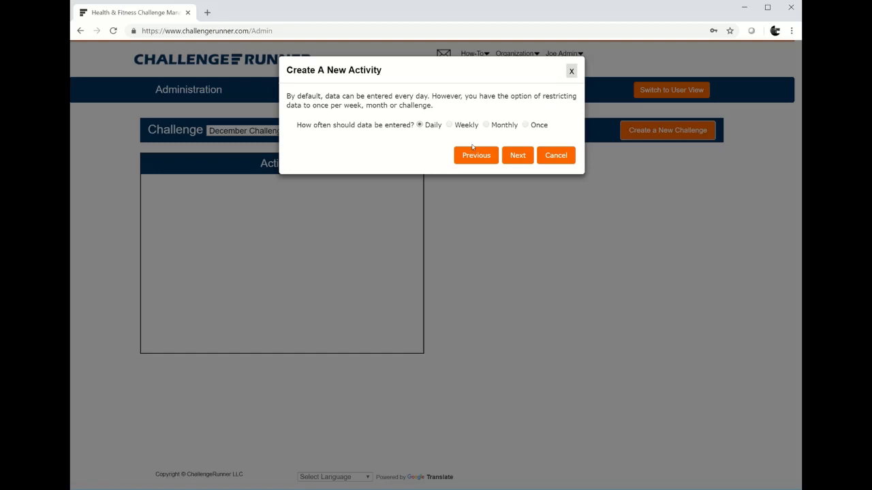
# - Try a .001 points multiplier, then revert to the default one challenge point per activity point
pyautogui.click(518, 155)
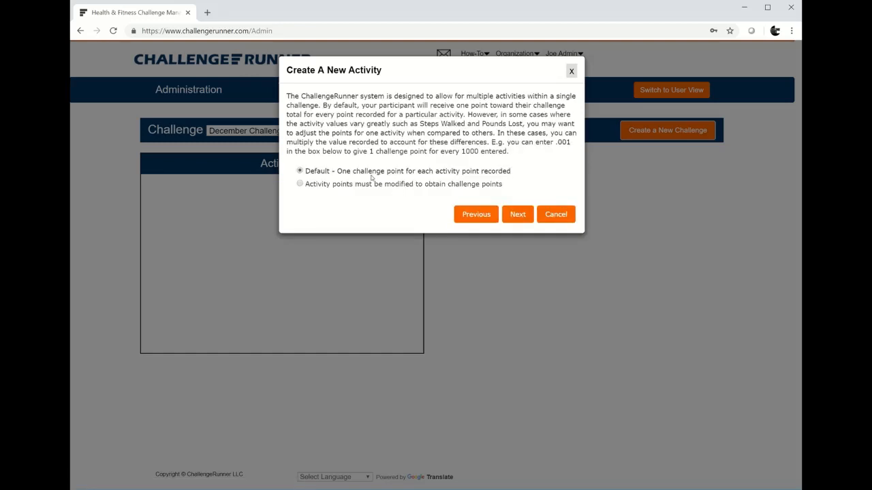
pyautogui.moveTo(360, 182)
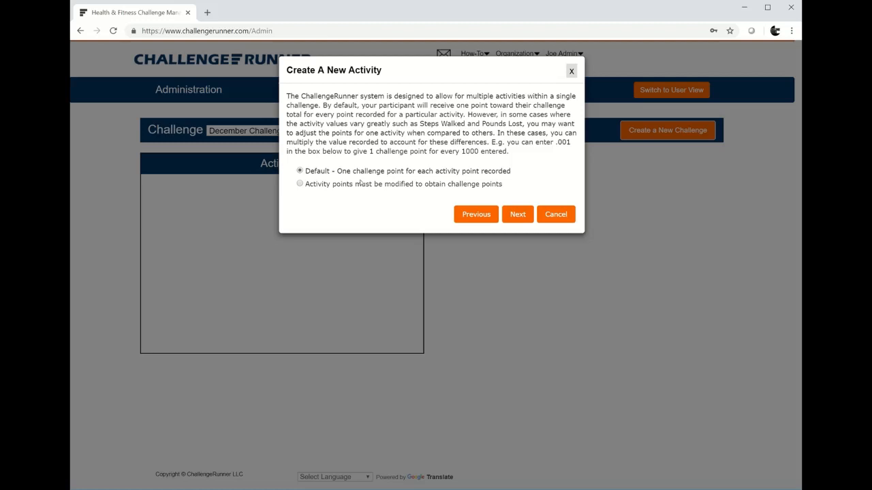
pyautogui.moveTo(349, 188)
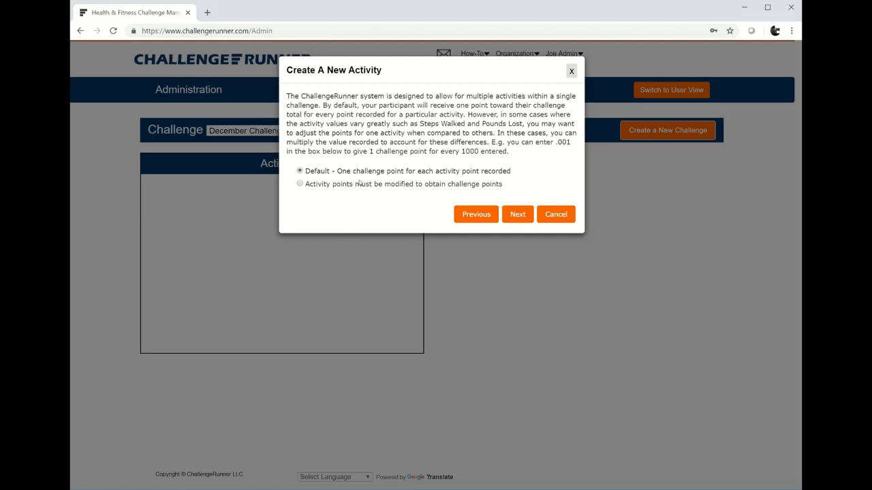
pyautogui.click(300, 184)
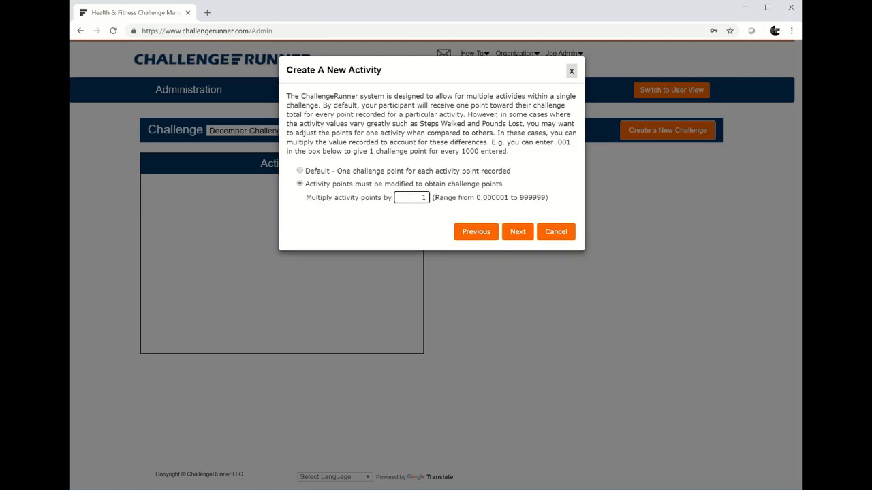
pyautogui.write('.001')
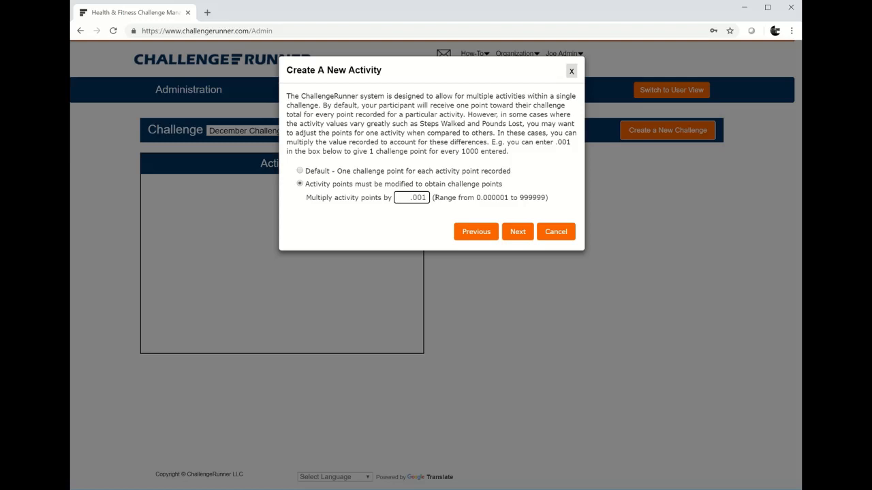
pyautogui.click(412, 197)
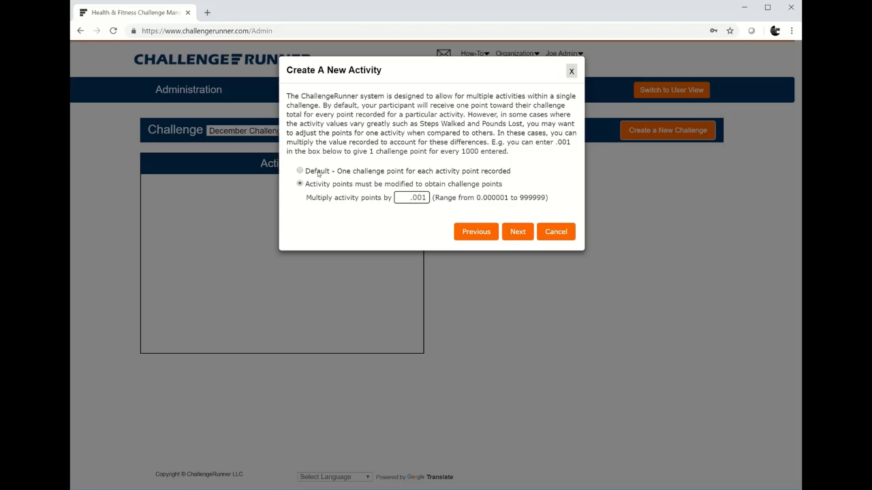
pyautogui.click(300, 170)
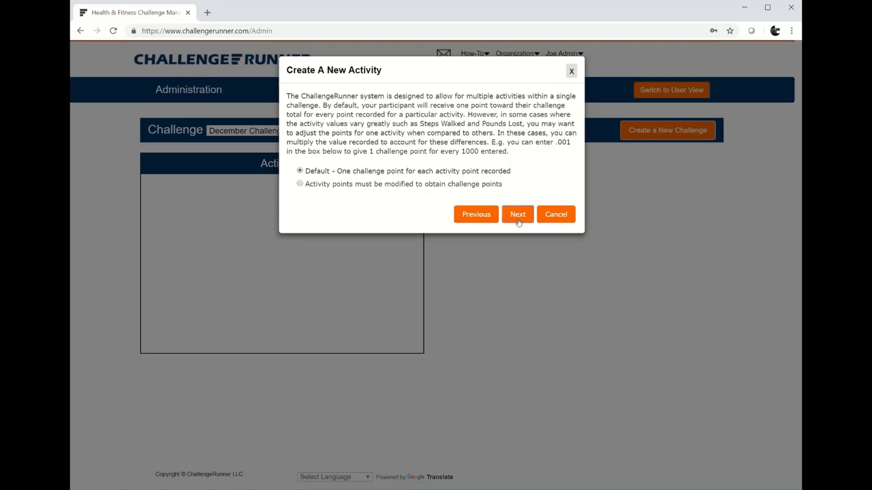
# - Keep cumulative leaderboard evaluation and advance to the activity date range
pyautogui.click(518, 214)
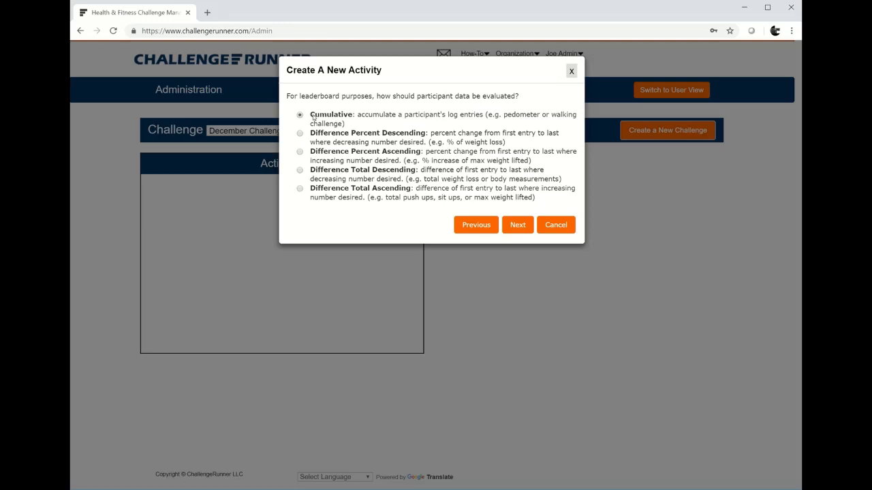
pyautogui.moveTo(330, 143)
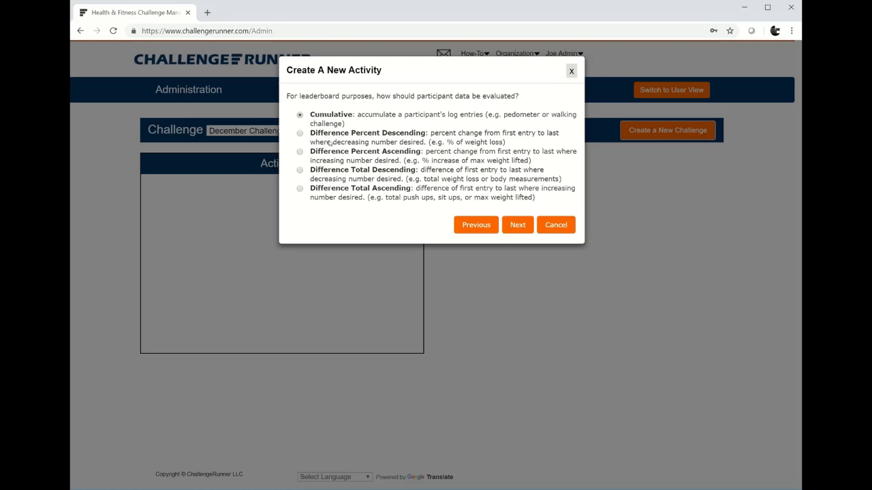
pyautogui.moveTo(411, 136)
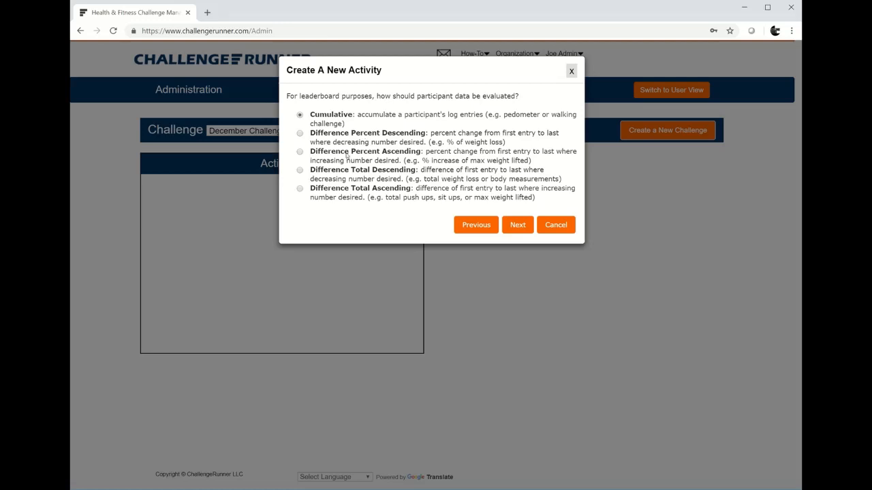
pyautogui.moveTo(365, 162)
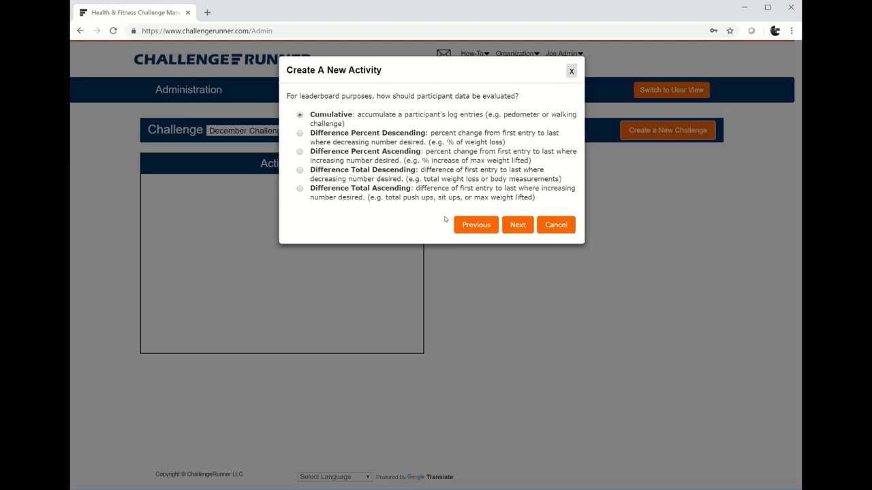
pyautogui.click(517, 225)
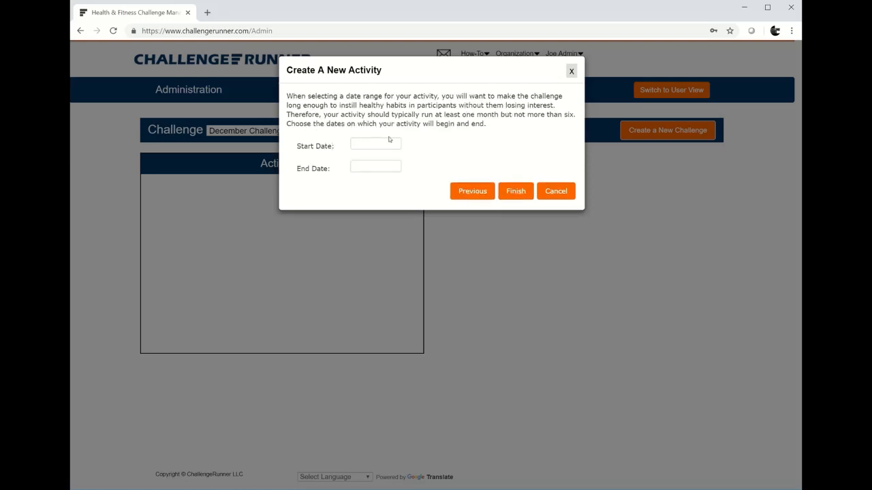
# - Set Steps Walked to run 12/01/2018 to 12/31/2018 and finish creating it
pyautogui.click(376, 143)
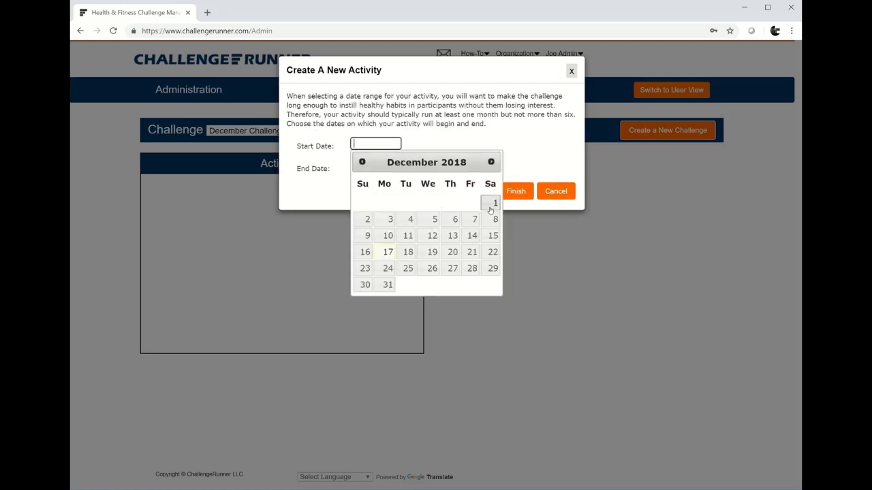
pyautogui.click(496, 203)
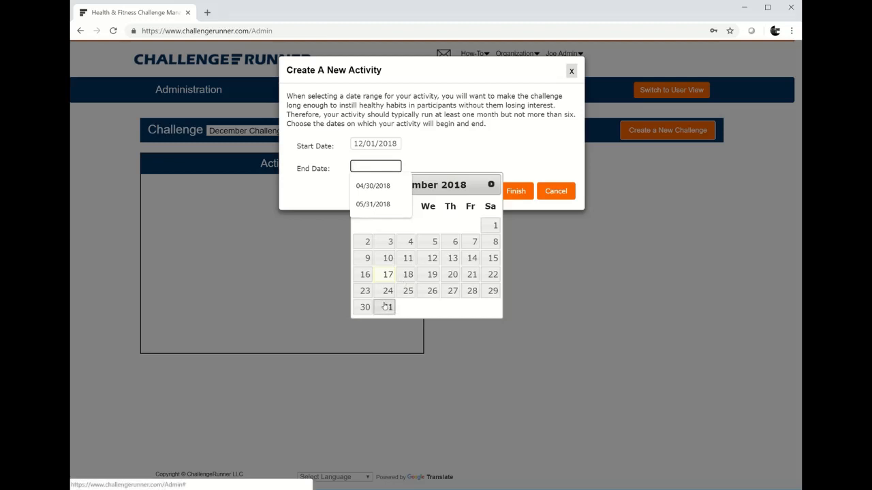
pyautogui.click(387, 307)
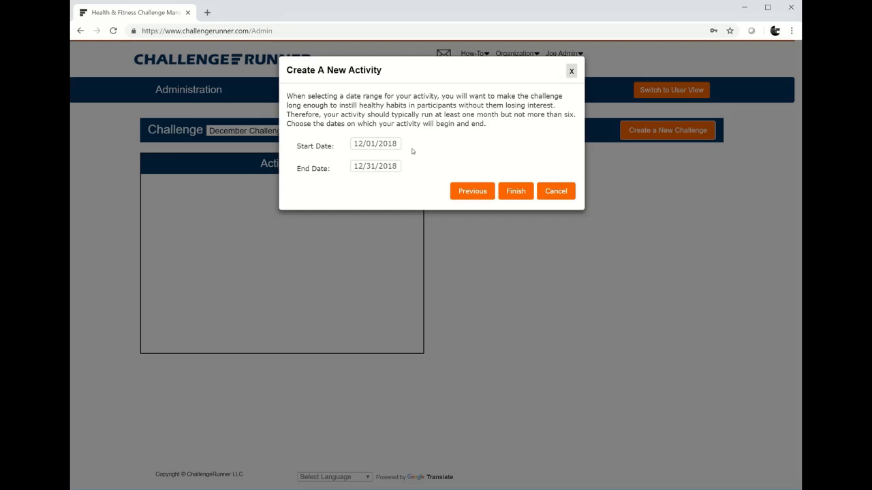
pyautogui.moveTo(458, 171)
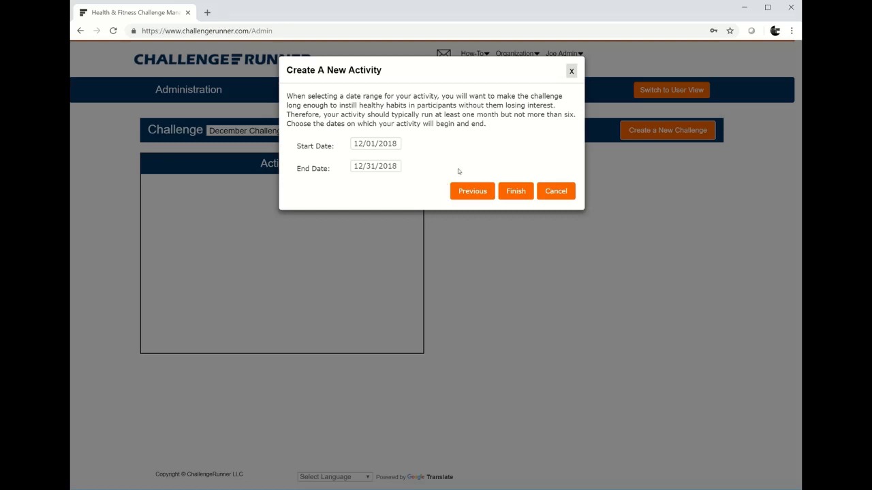
pyautogui.click(515, 191)
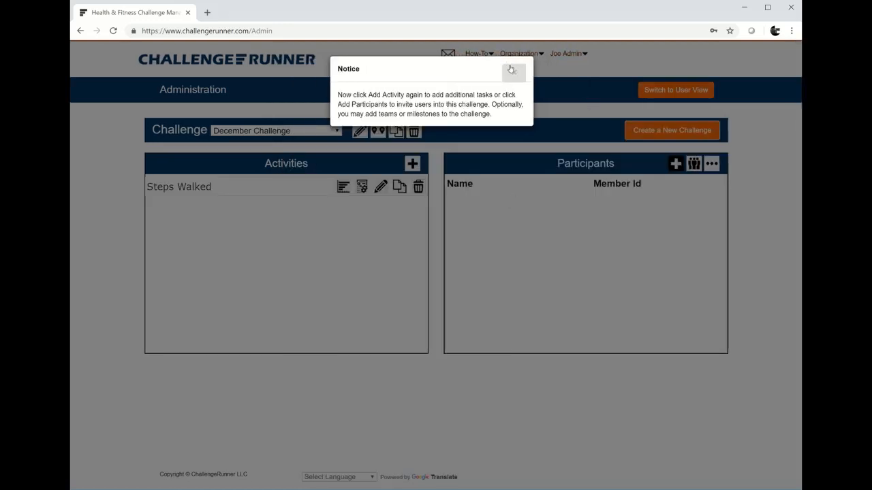
# - Dismiss the next-steps notice and start inviting participants to December Challenge
pyautogui.click(512, 69)
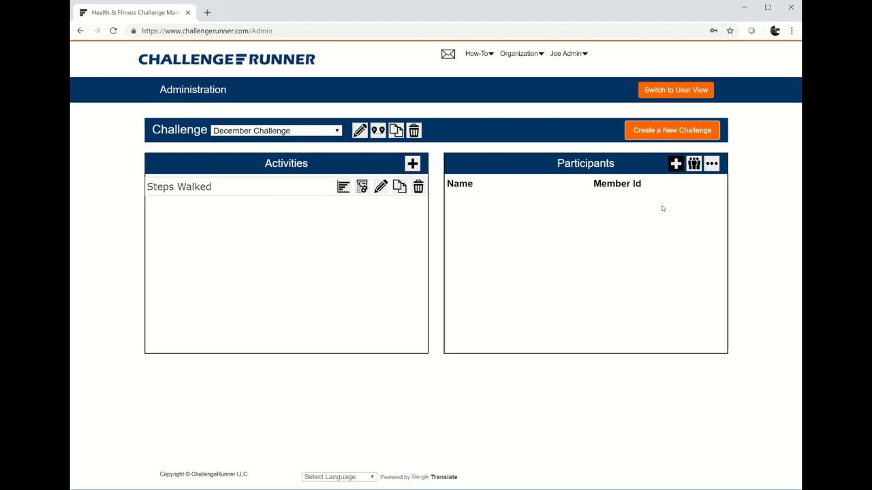
pyautogui.moveTo(676, 164)
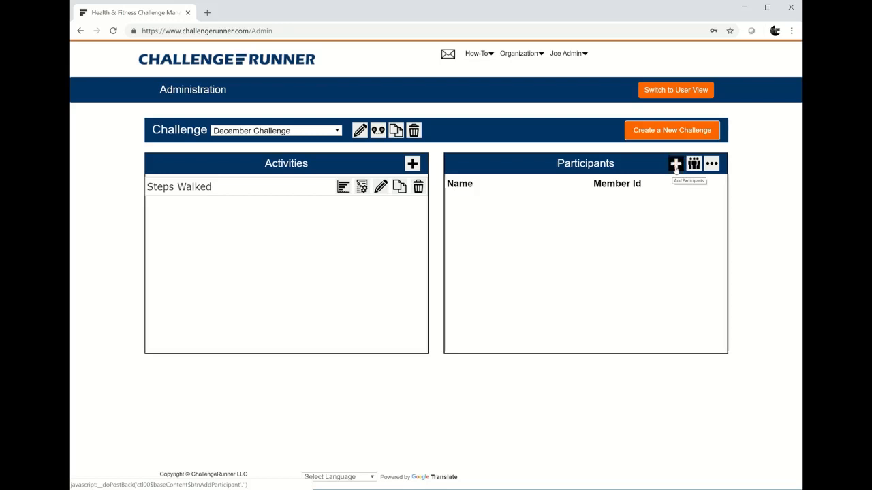
pyautogui.click(675, 163)
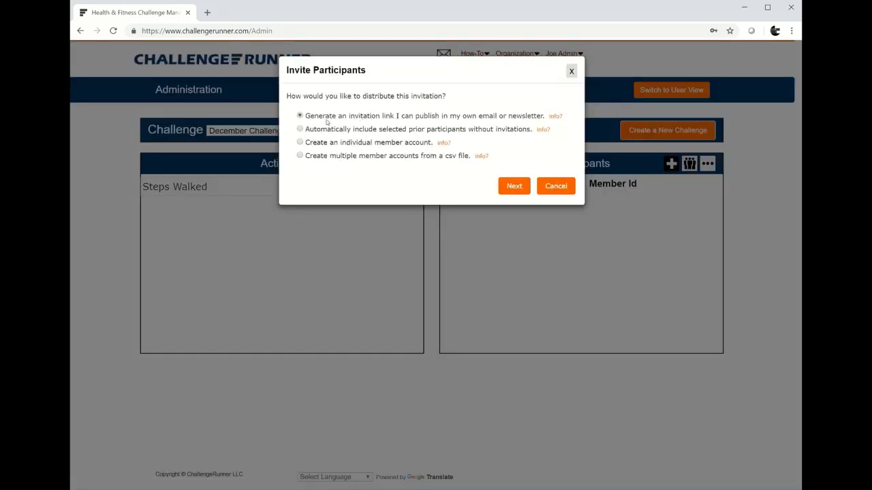
pyautogui.moveTo(491, 120)
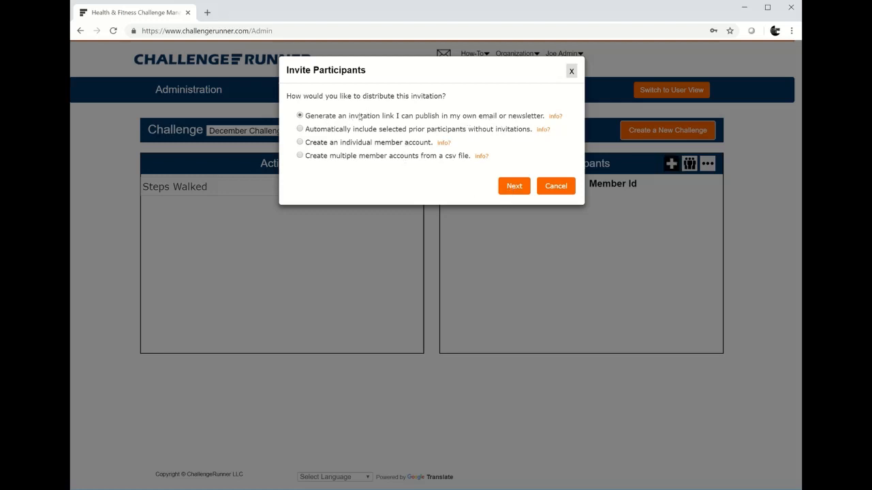
# - Choose a shareable invitation link, showing the invitation URLs with QR codes
pyautogui.click(513, 185)
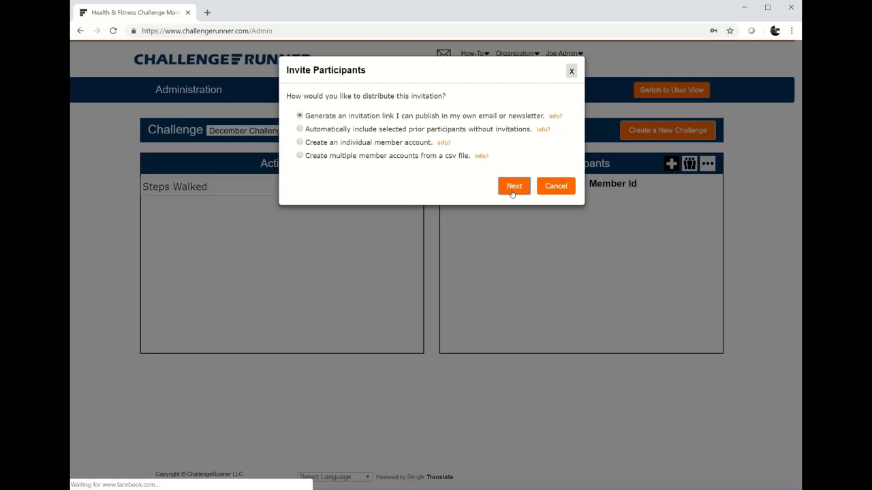
pyautogui.click(514, 185)
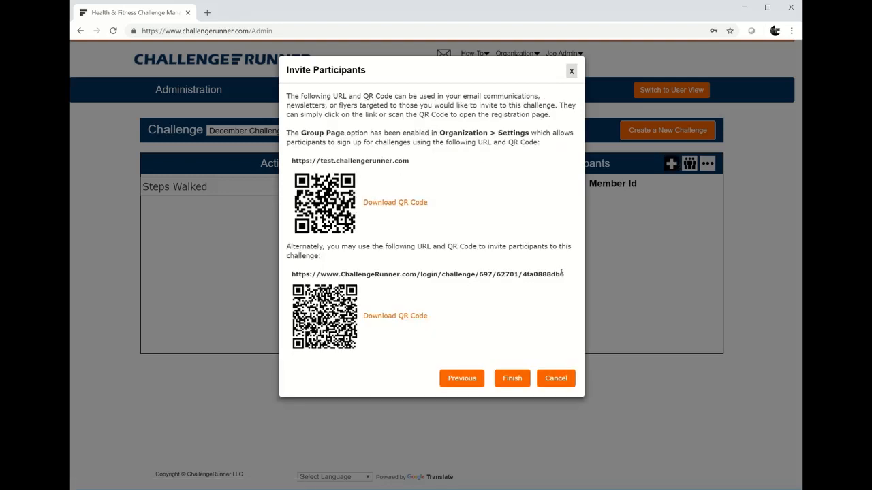
# - Select the challenge invitation URL text and leave the invitation links page
pyautogui.tripleClick(428, 272)
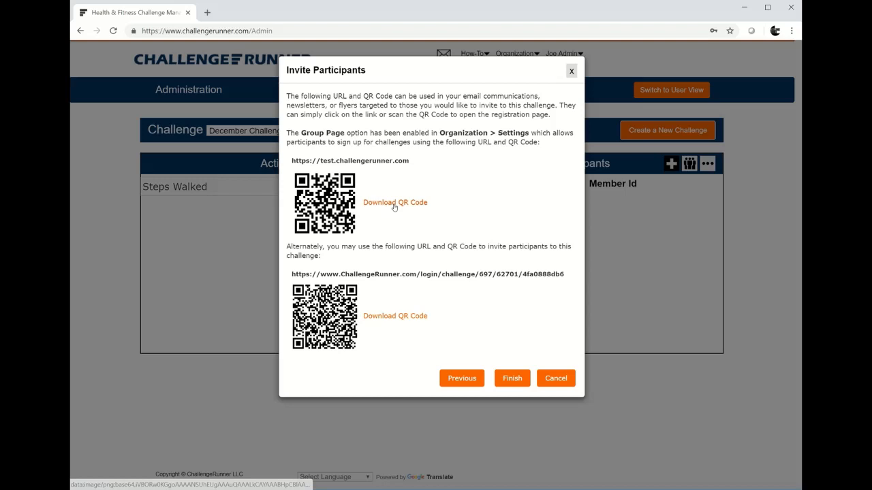
pyautogui.moveTo(363, 222)
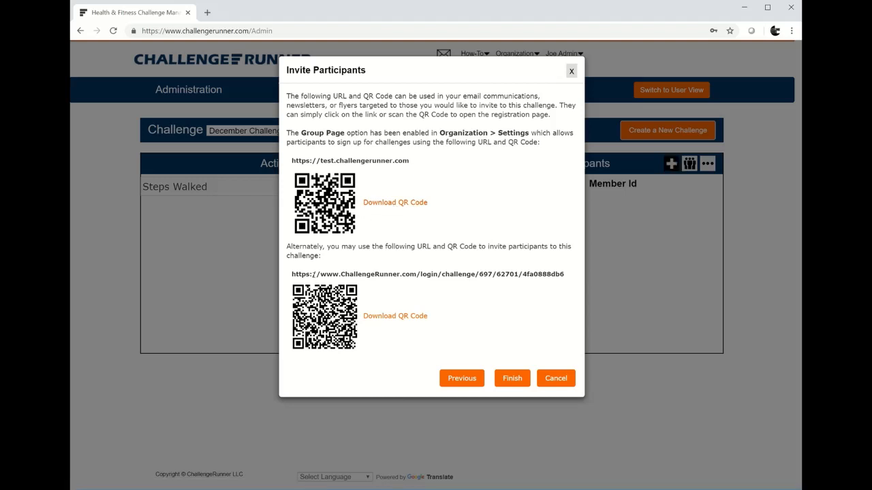
pyautogui.moveTo(297, 274); pyautogui.dragTo(475, 274)
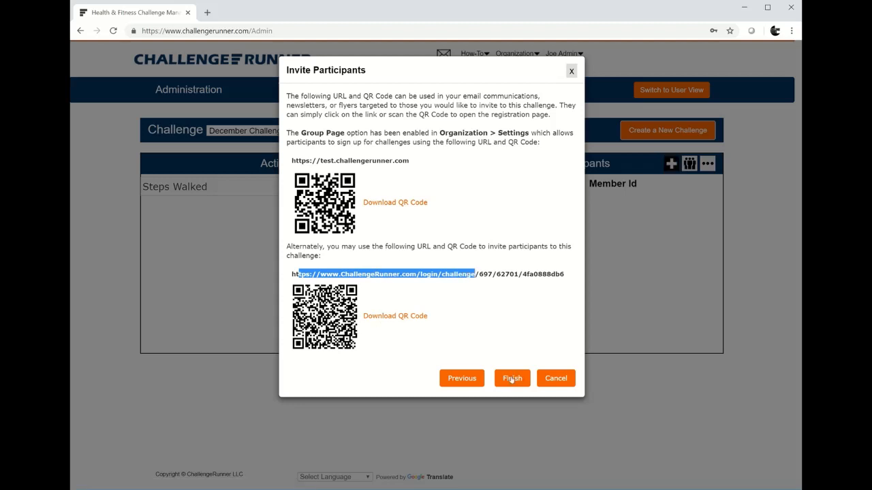
pyautogui.click(461, 378)
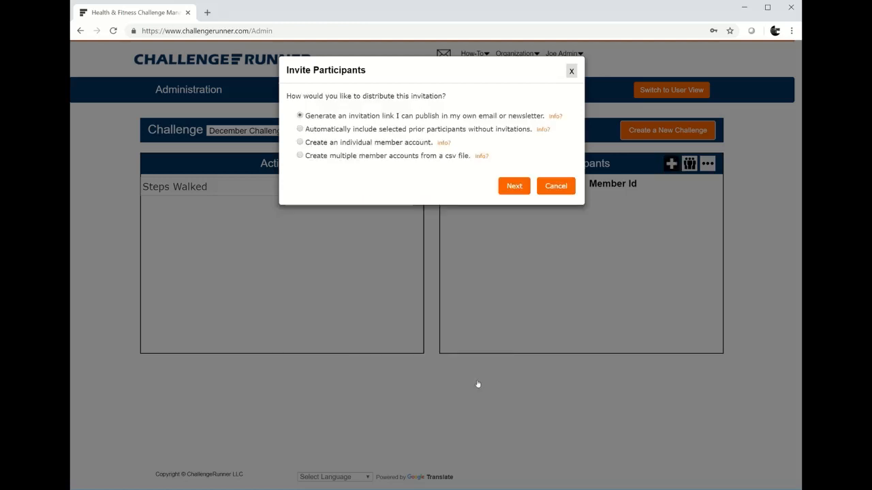
pyautogui.moveTo(354, 164)
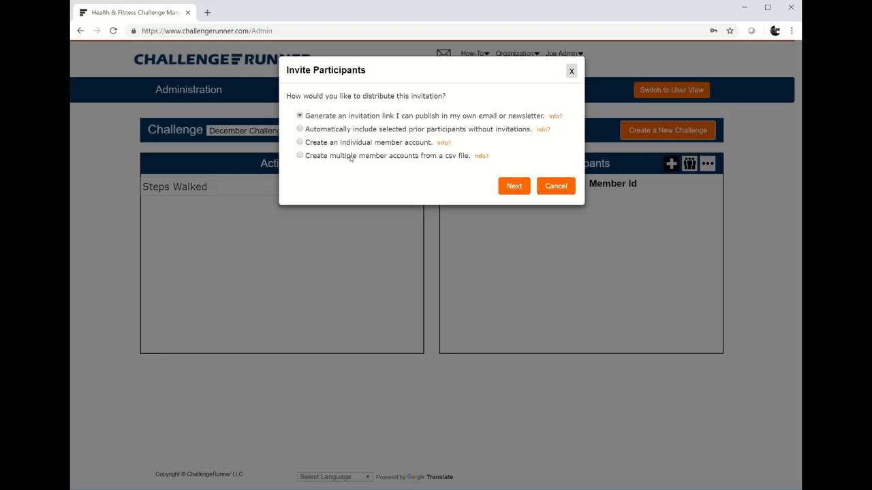
# - Include selected prior participants without invitations and advance to the user list
pyautogui.click(300, 128)
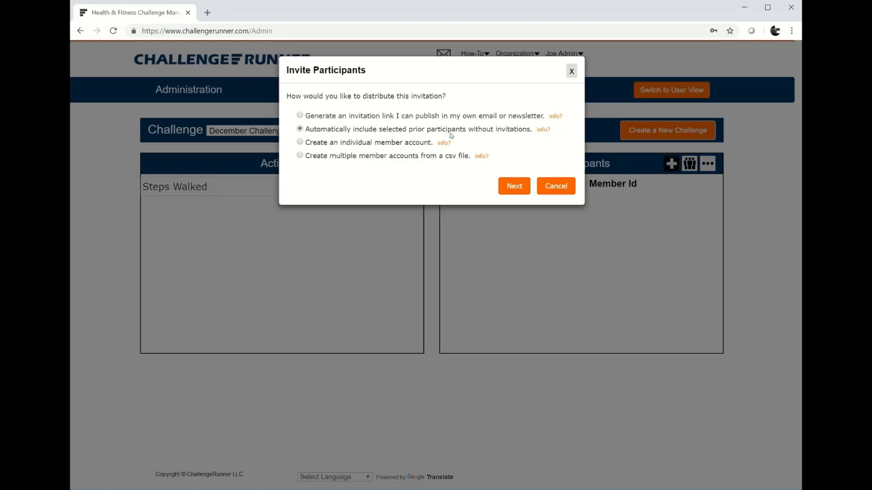
pyautogui.click(514, 186)
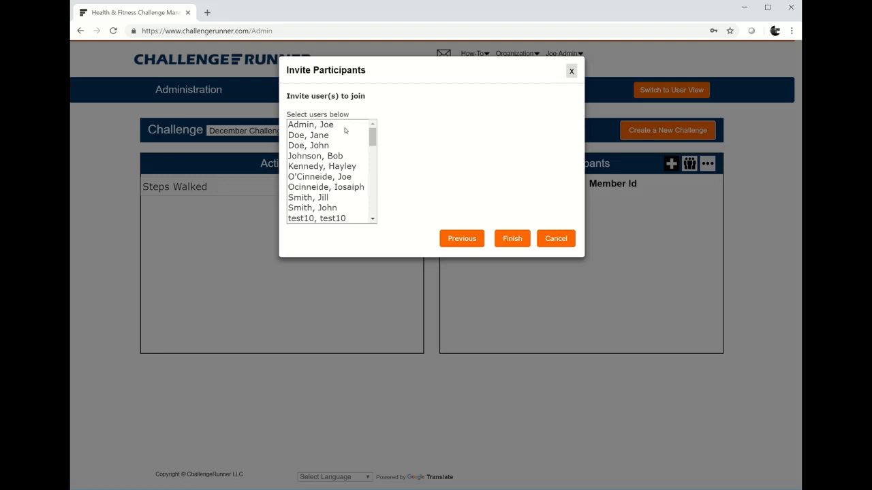
# - Invite Jane Doe, John Doe, Bob Johnson, Jill Smith and John Smith, then switch to user view
pyautogui.click(308, 135)
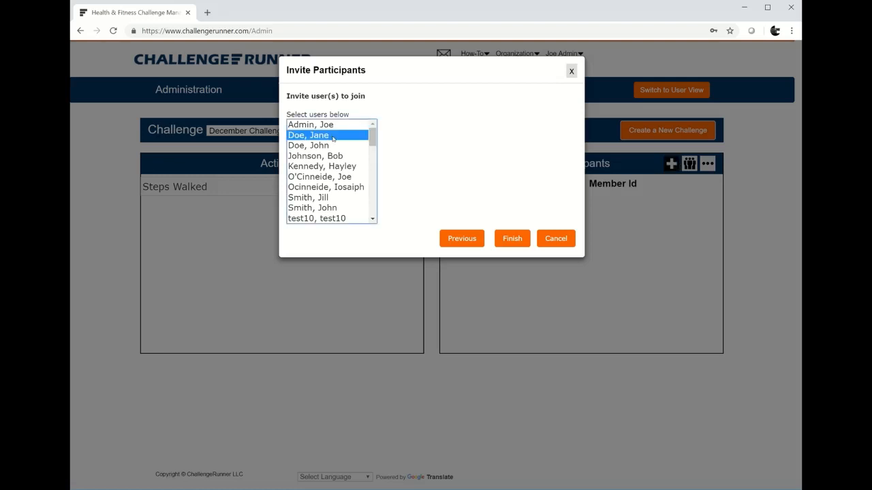
pyautogui.moveTo(333, 145)
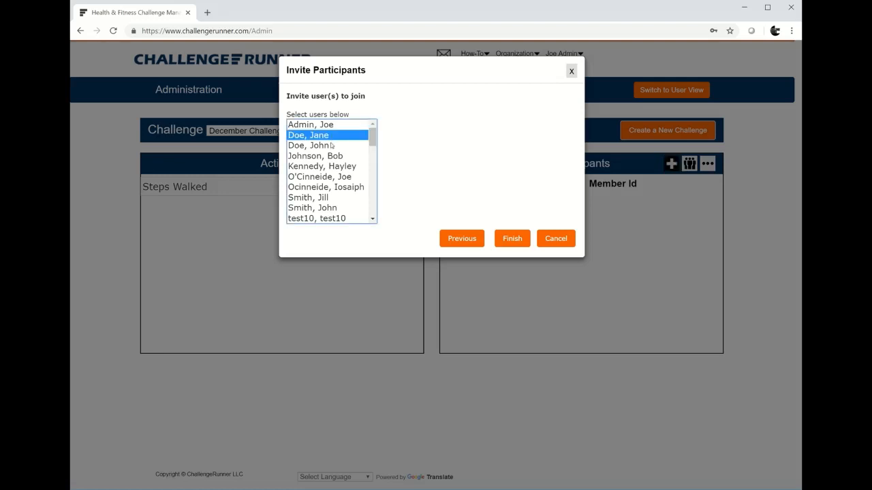
pyautogui.click(314, 155)
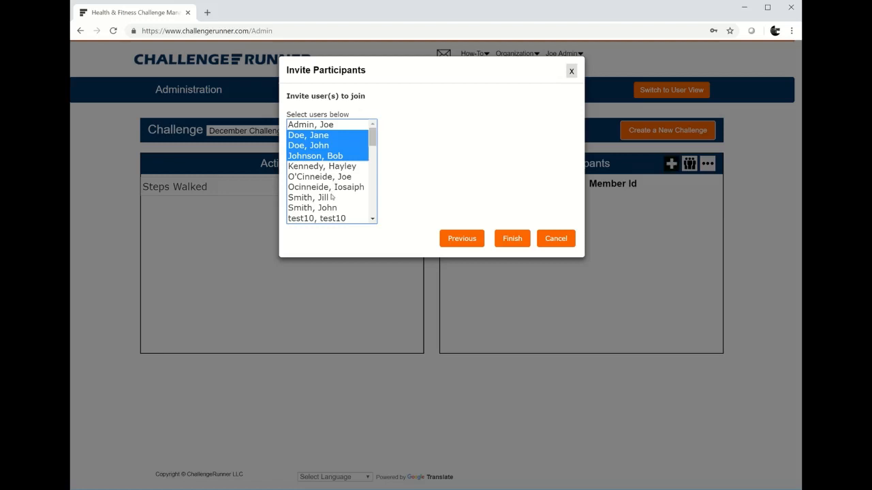
pyautogui.click(312, 202)
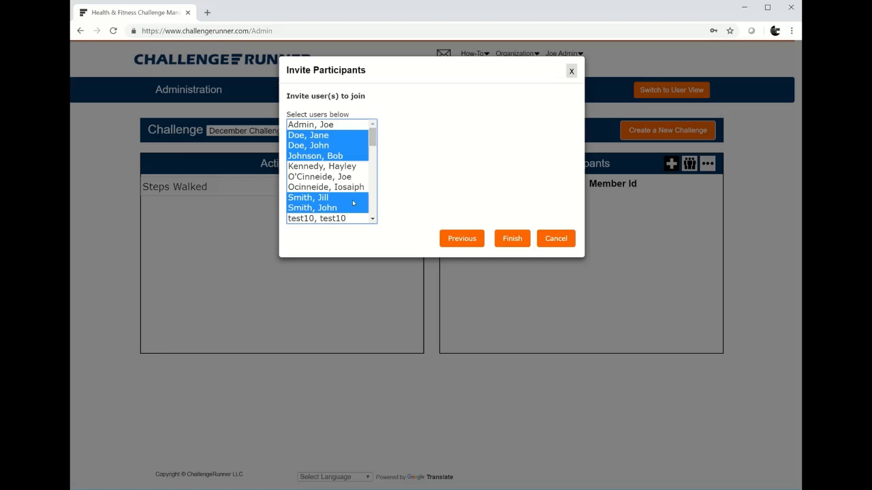
pyautogui.moveTo(512, 237)
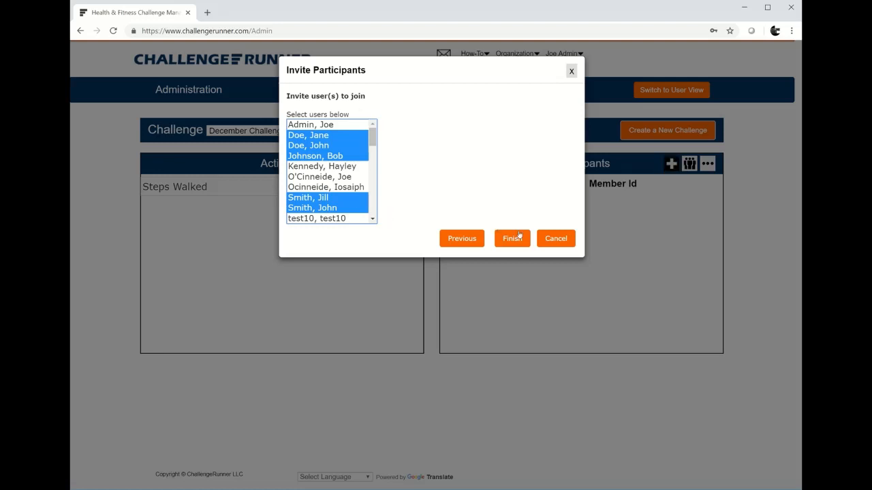
pyautogui.click(512, 238)
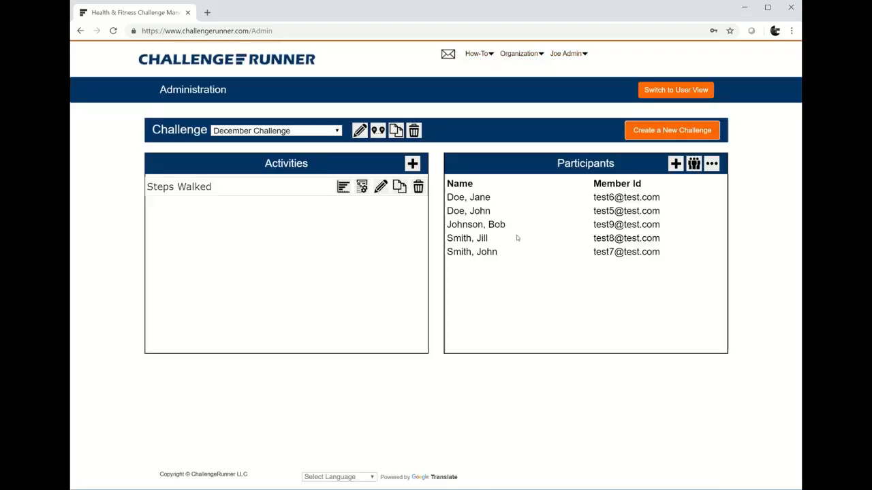
pyautogui.moveTo(586, 229)
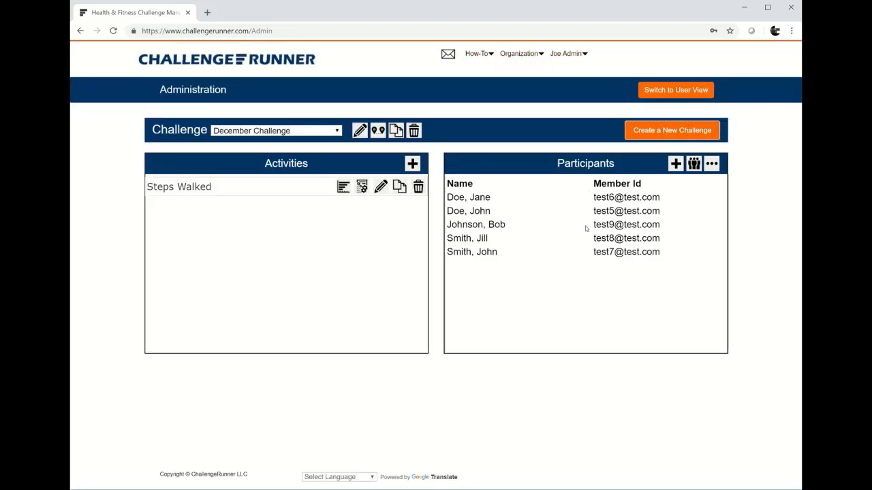
pyautogui.moveTo(676, 90)
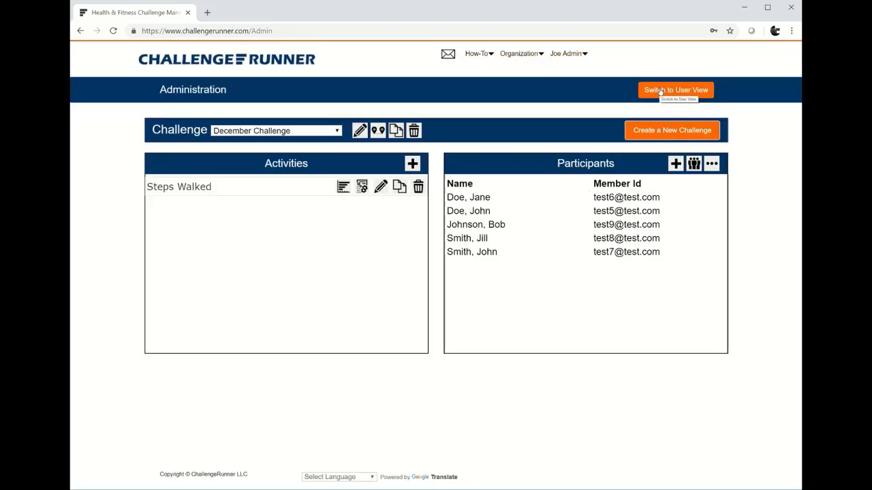
pyautogui.click(675, 90)
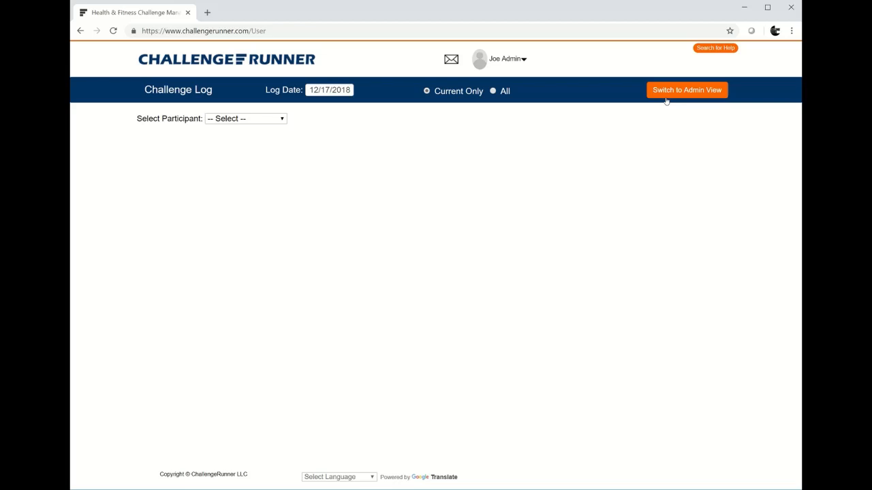
pyautogui.moveTo(687, 98)
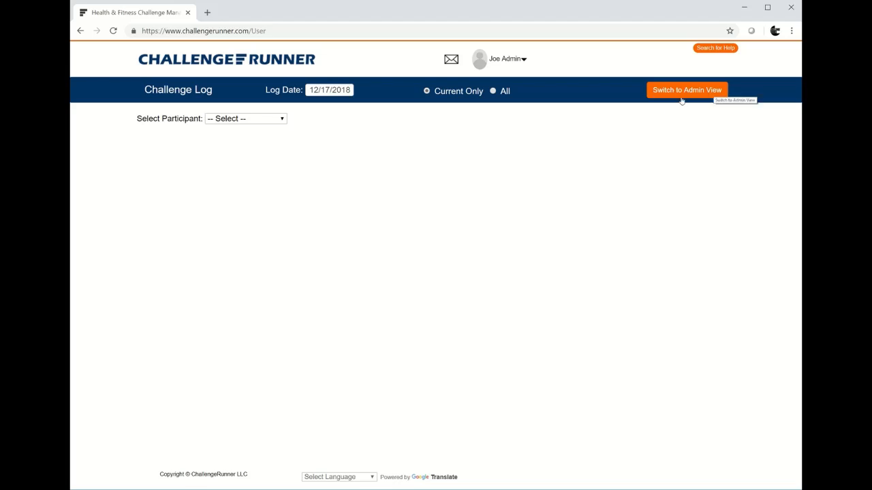
pyautogui.moveTo(684, 101)
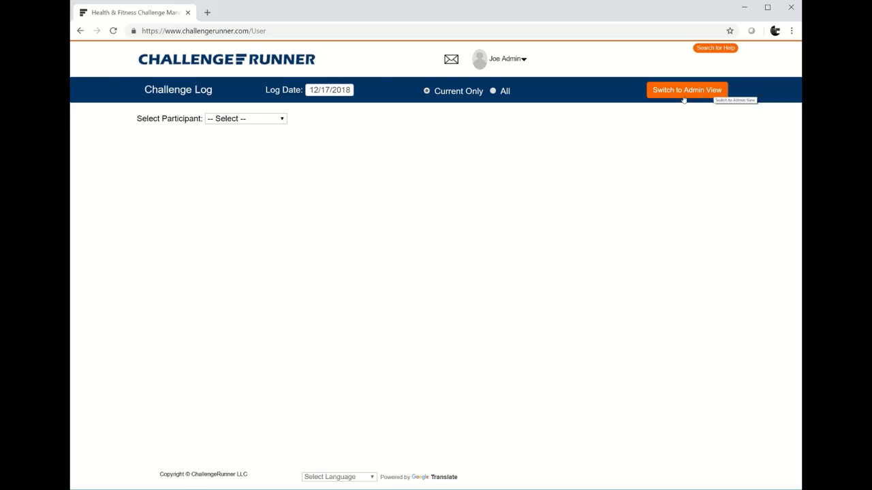
pyautogui.moveTo(674, 96)
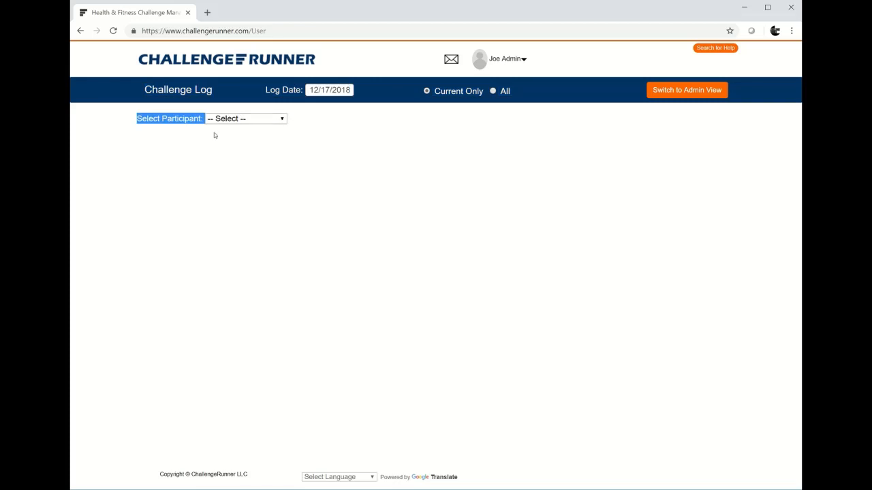
# - Pick Jane Doe as the participant whose challenge log to view
pyautogui.click(245, 117)
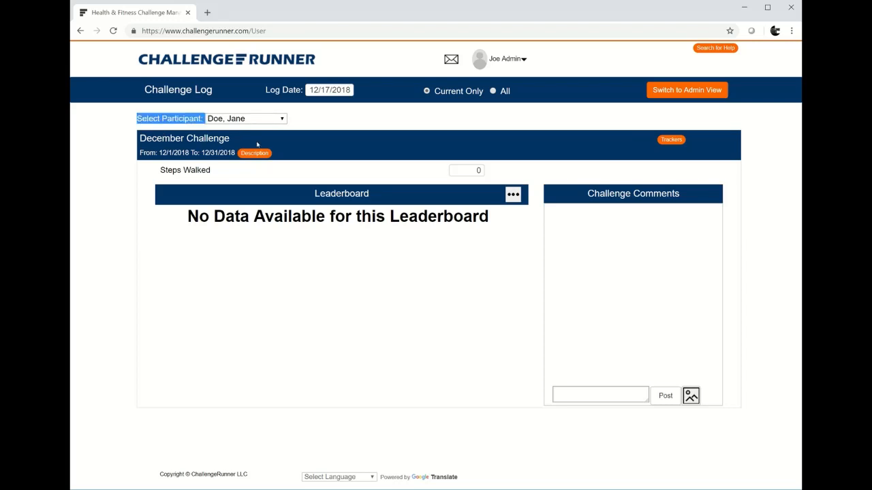
pyautogui.moveTo(485, 136)
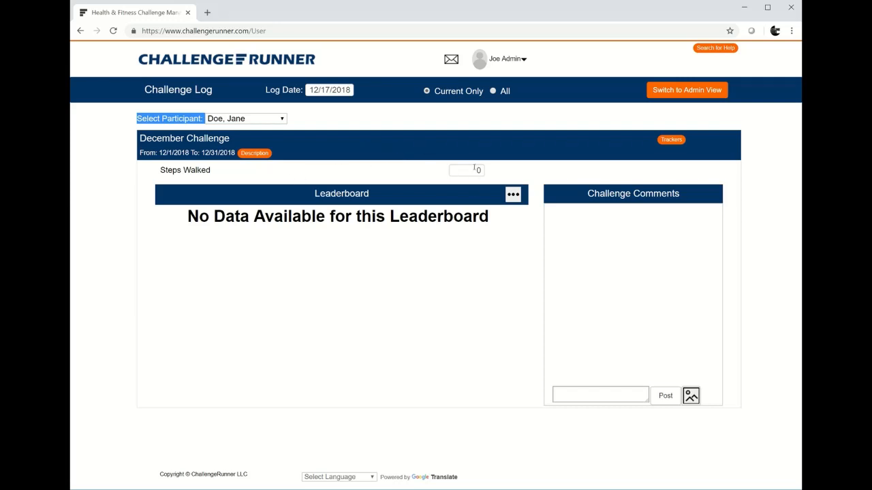
# - Log 6000 Steps Walked for Jane Doe and bring up the activity tracker profile
pyautogui.click(466, 169)
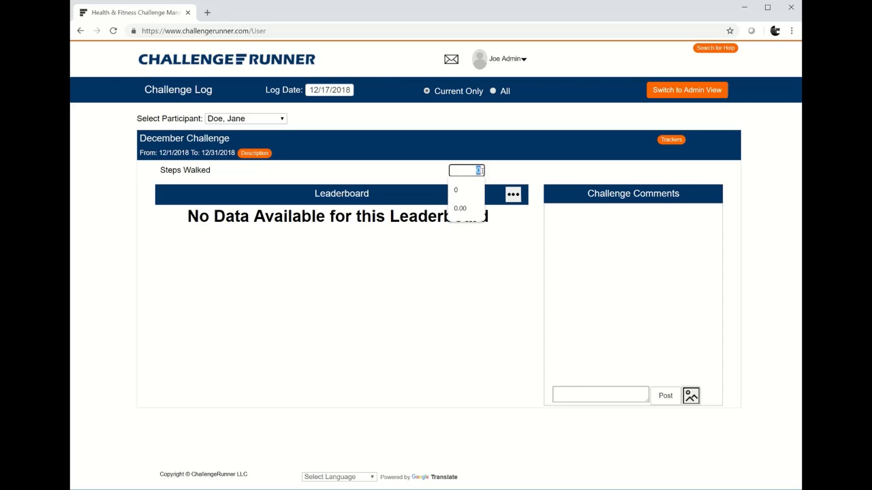
pyautogui.write('6000')
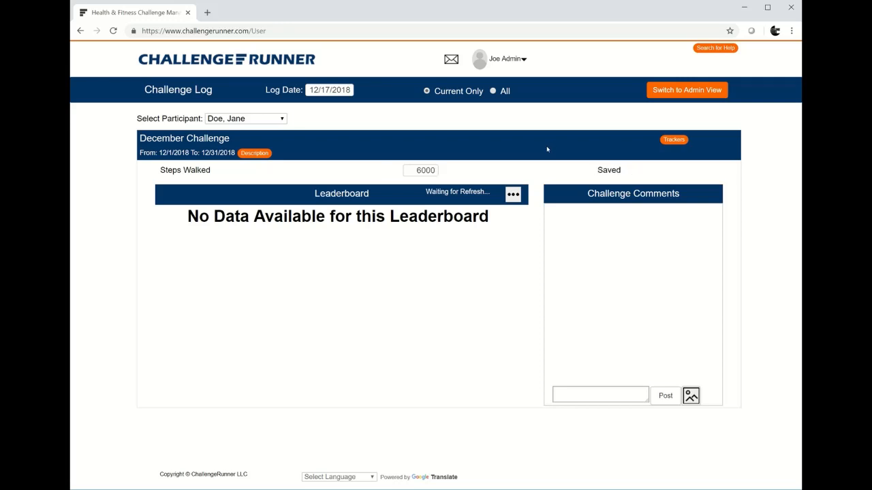
pyautogui.moveTo(674, 139)
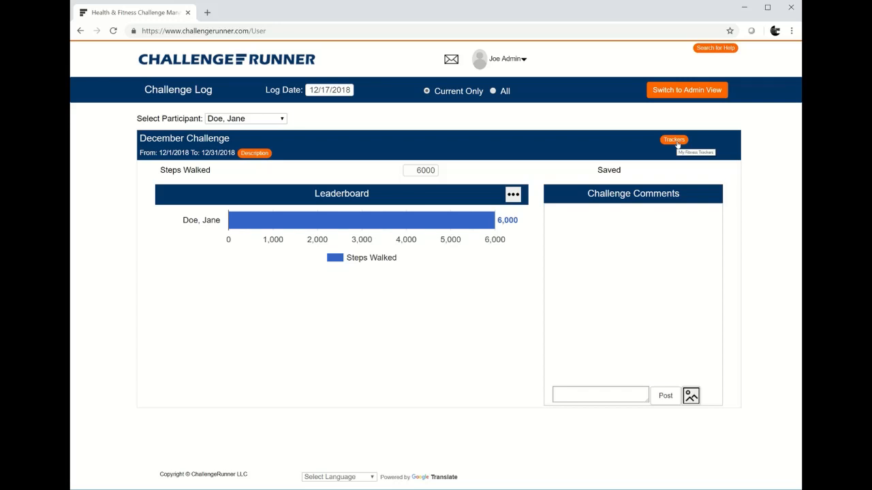
pyautogui.click(673, 139)
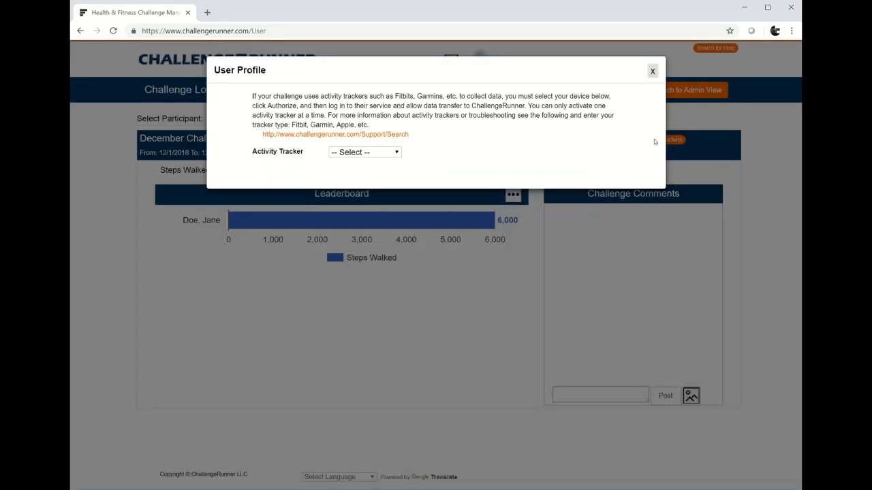
# - Choose Fitbit as the activity tracker in User Profile and close the dialog
pyautogui.click(365, 152)
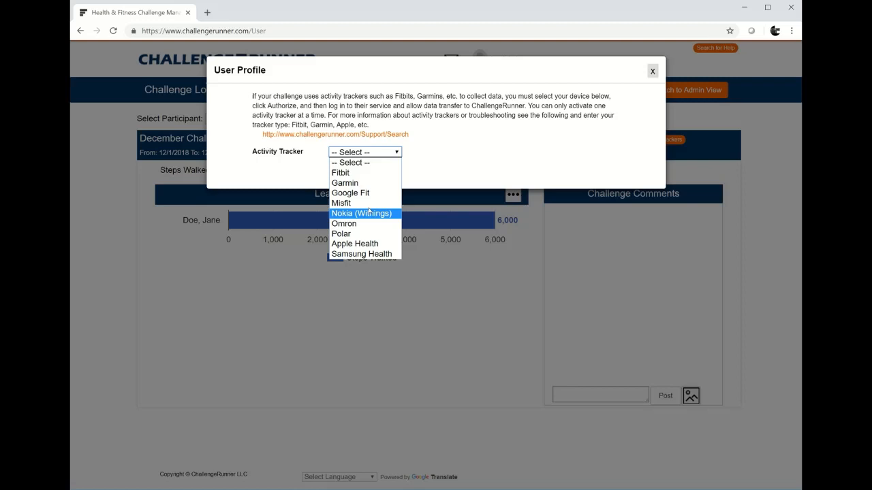
pyautogui.moveTo(350, 193)
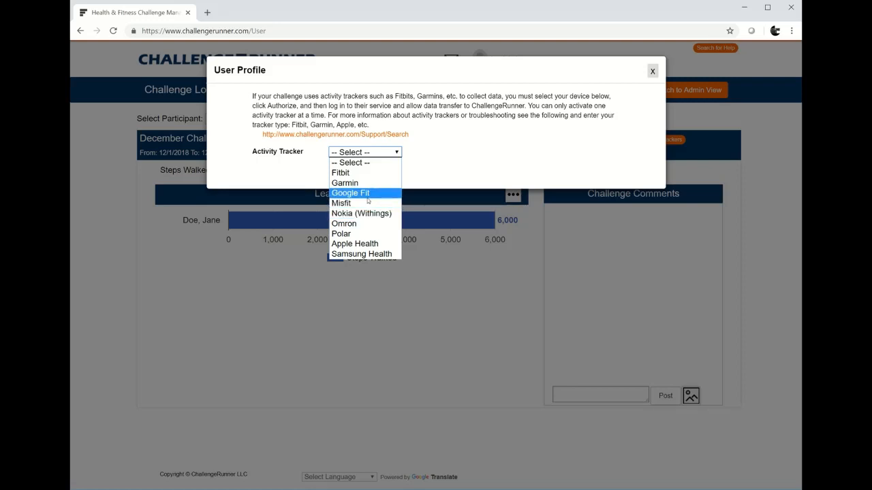
pyautogui.click(341, 172)
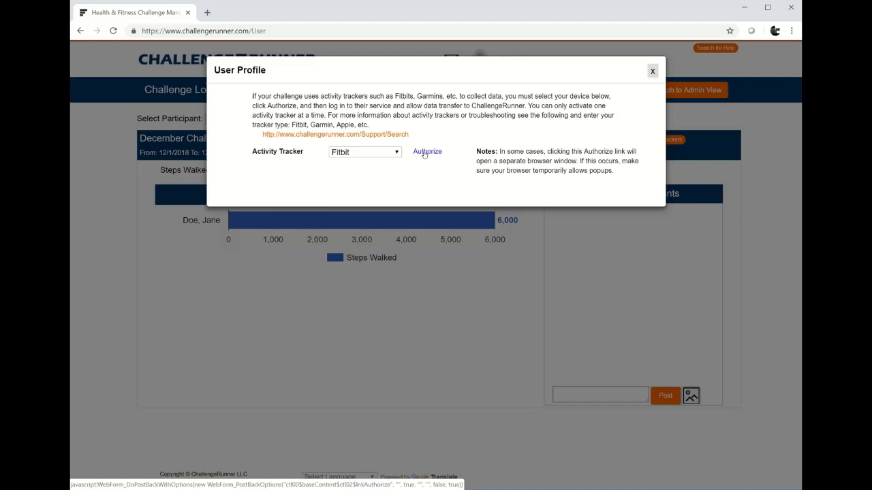
pyautogui.click(651, 71)
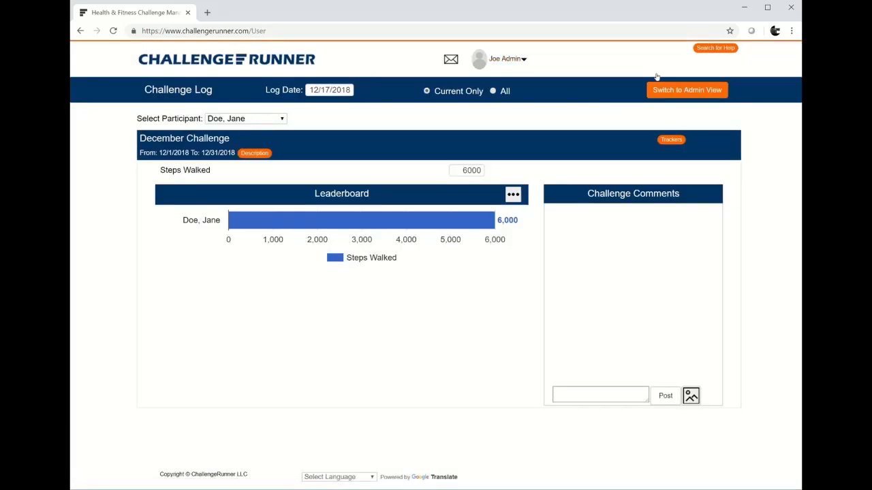
pyautogui.moveTo(545, 147)
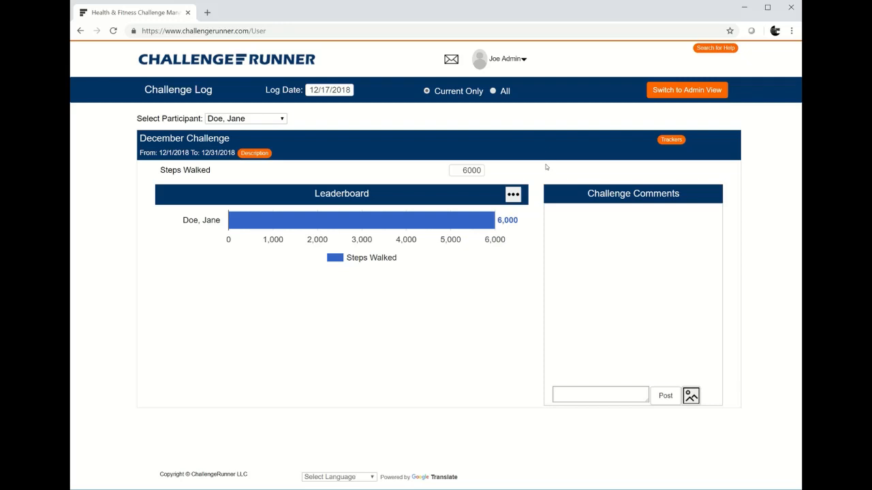
pyautogui.moveTo(531, 171)
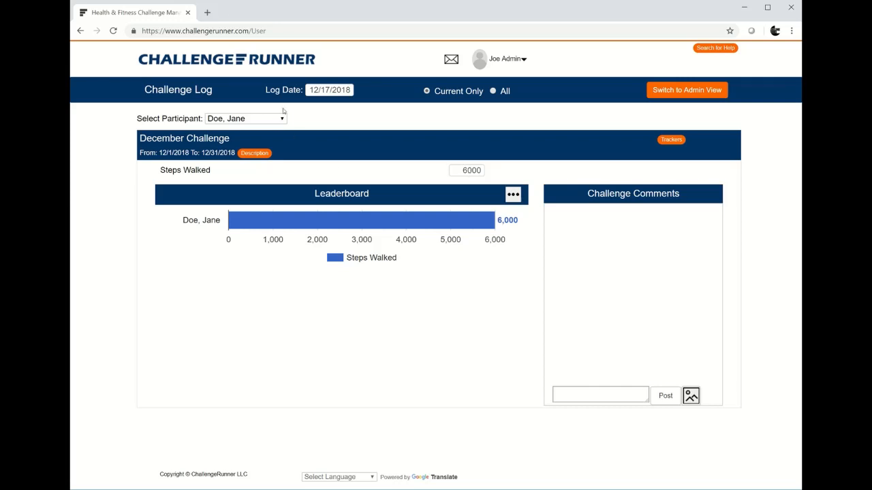
# - Log 7000 Steps Walked for John Doe, then select Jill Smith as the next participant
pyautogui.click(245, 117)
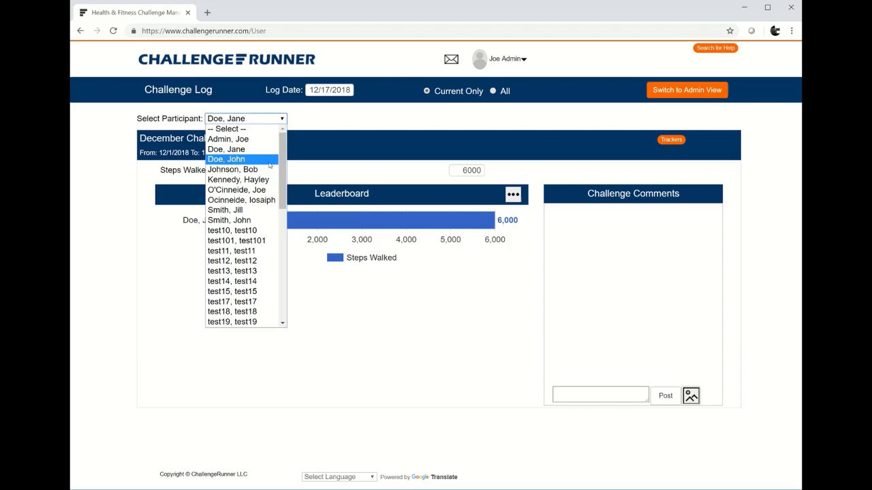
pyautogui.click(226, 158)
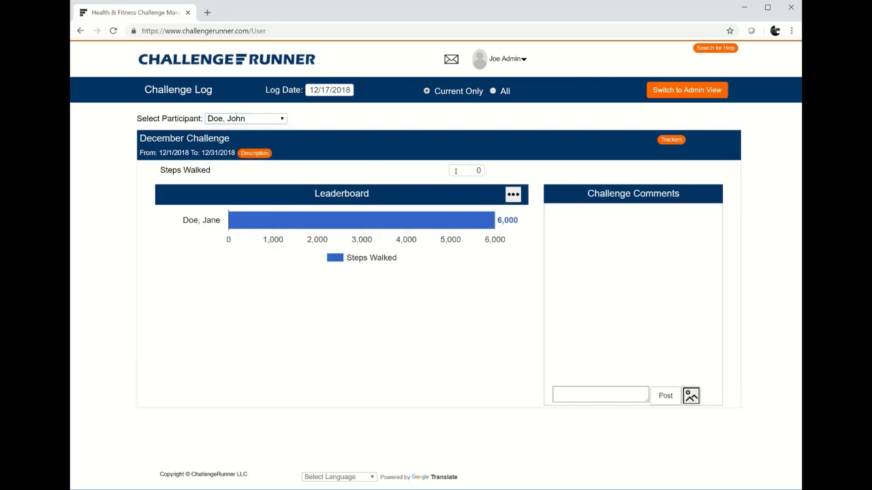
pyautogui.write('1700')
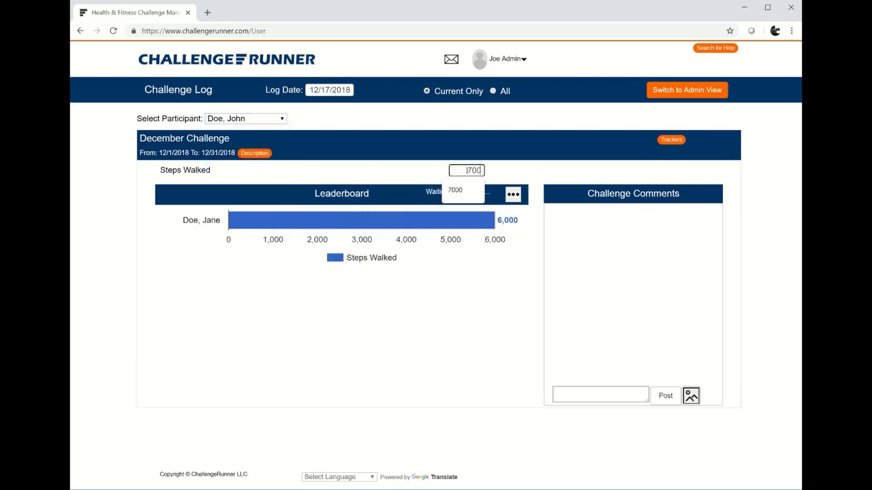
pyautogui.write('7000')
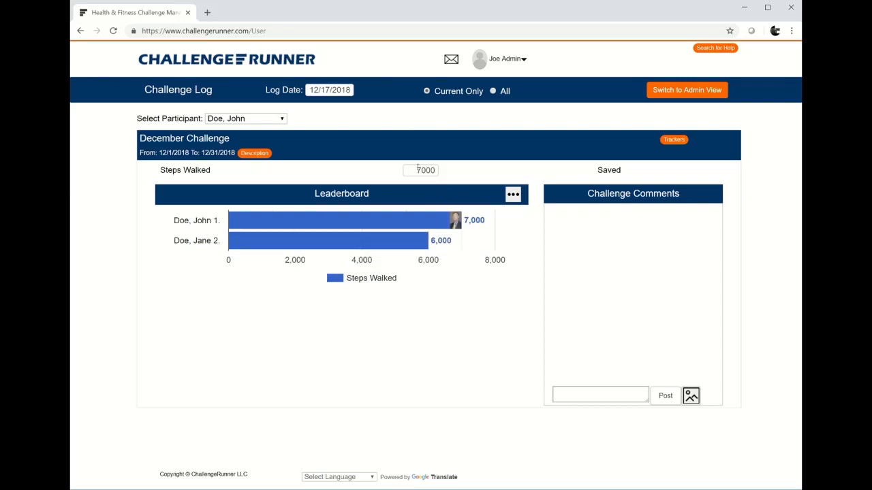
pyautogui.click(245, 117)
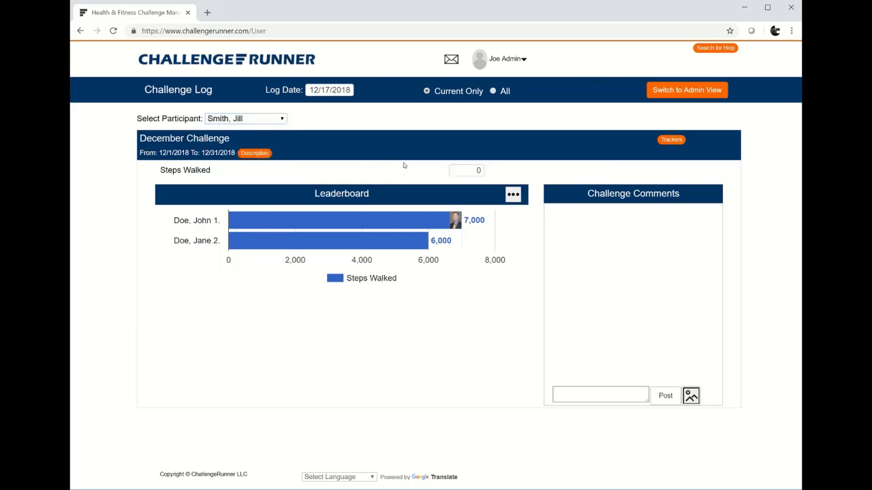
pyautogui.write('8000')
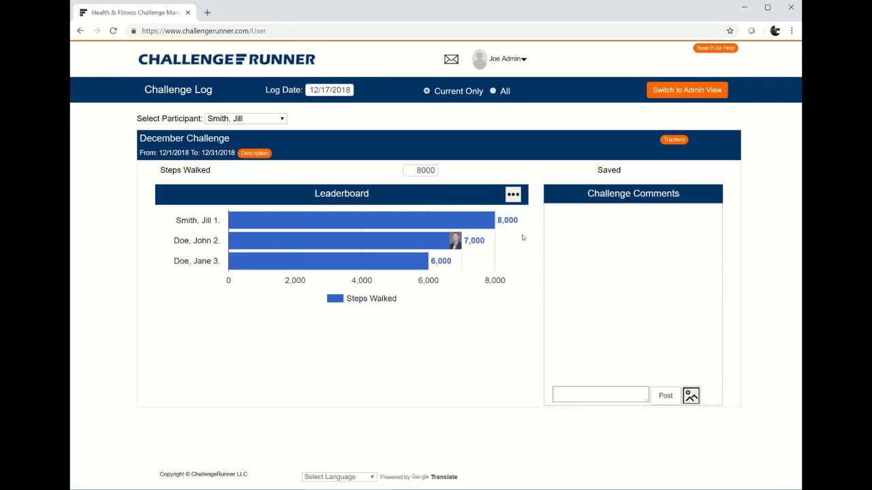
pyautogui.moveTo(254, 161)
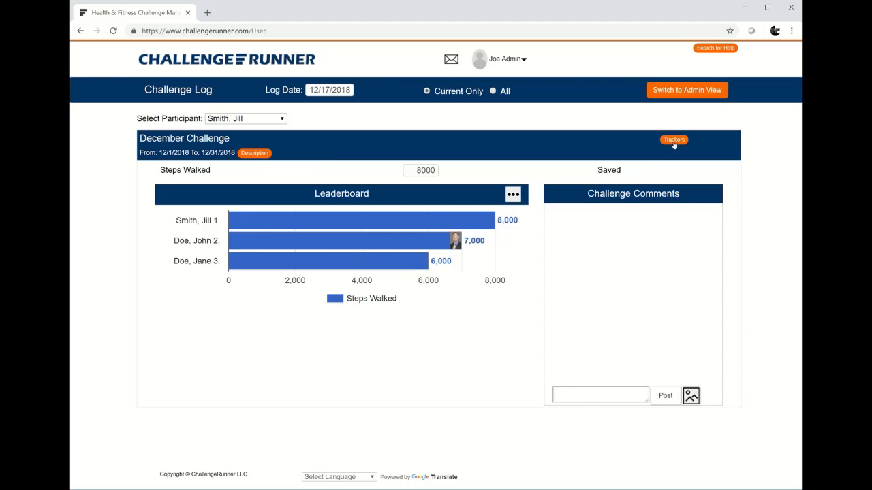
pyautogui.moveTo(674, 139)
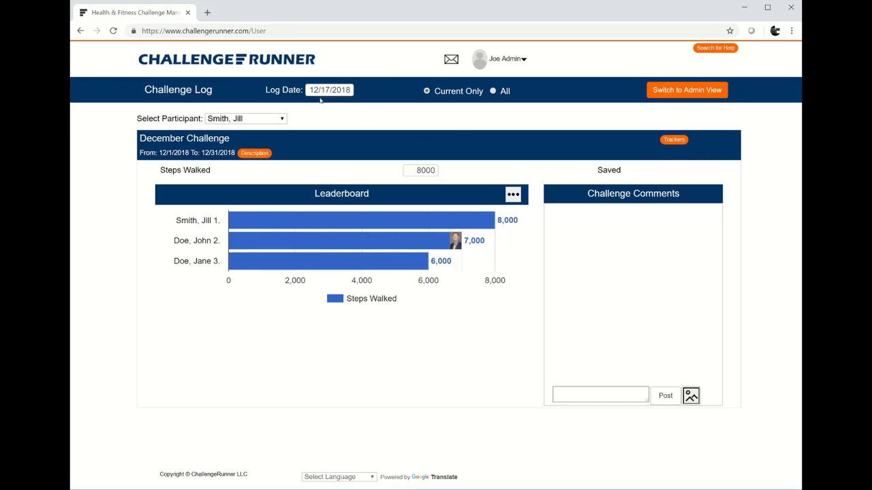
pyautogui.moveTo(488, 262)
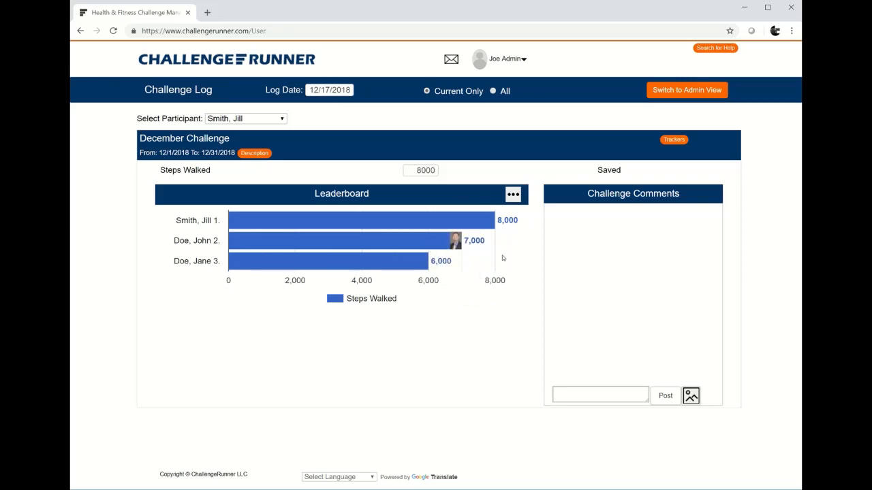
pyautogui.moveTo(592, 215)
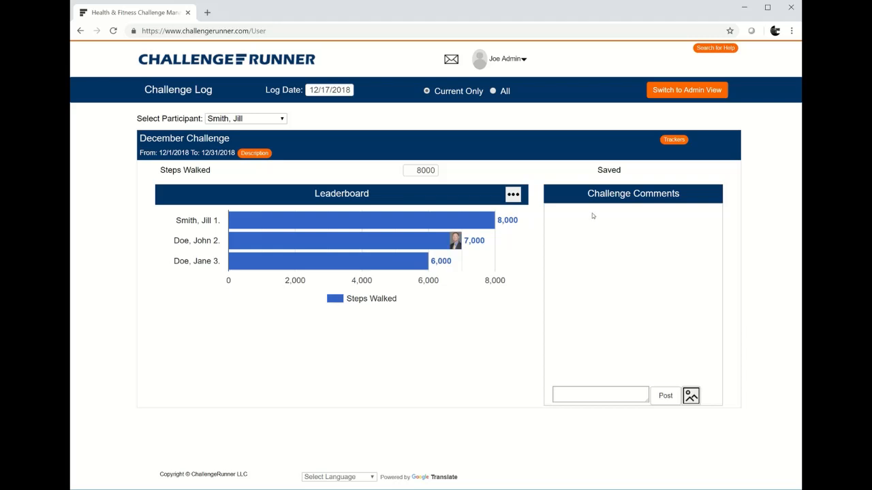
pyautogui.moveTo(700, 305)
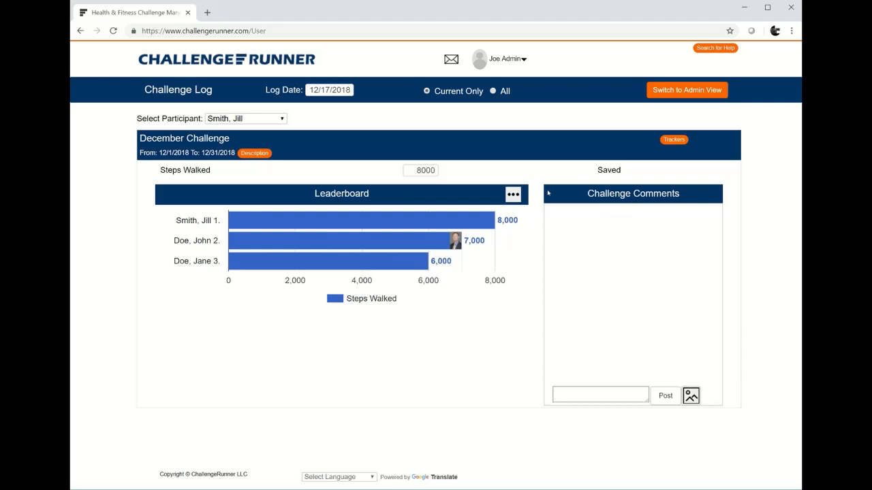
pyautogui.moveTo(602, 207)
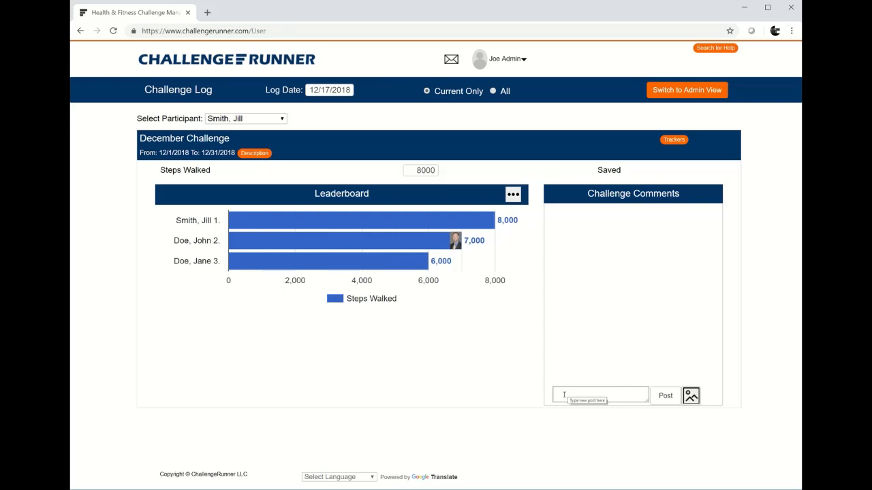
pyautogui.moveTo(555, 190)
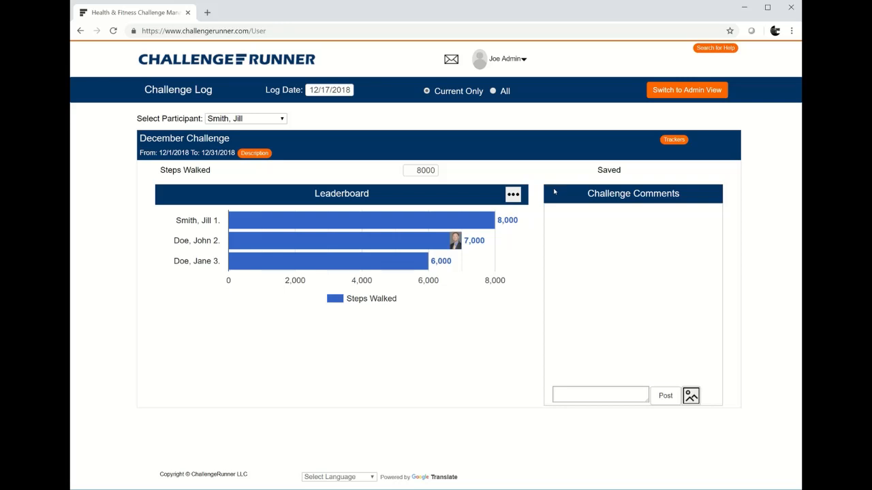
pyautogui.moveTo(562, 196)
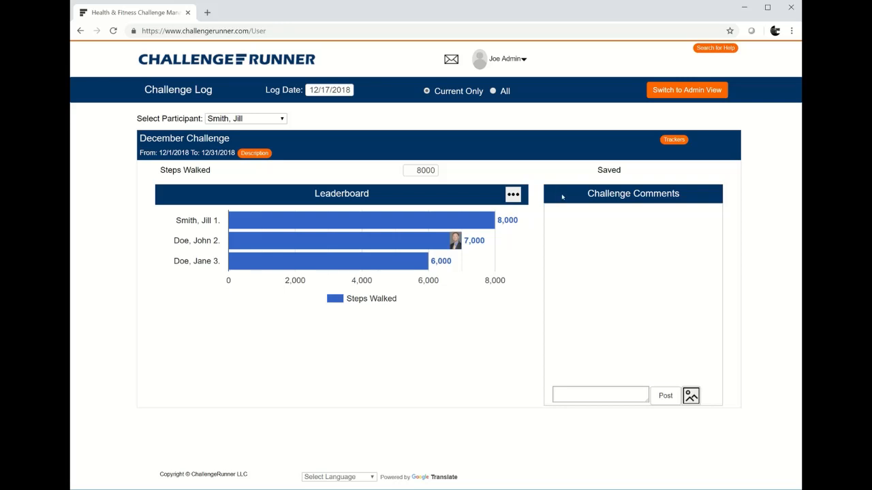
pyautogui.moveTo(687, 221)
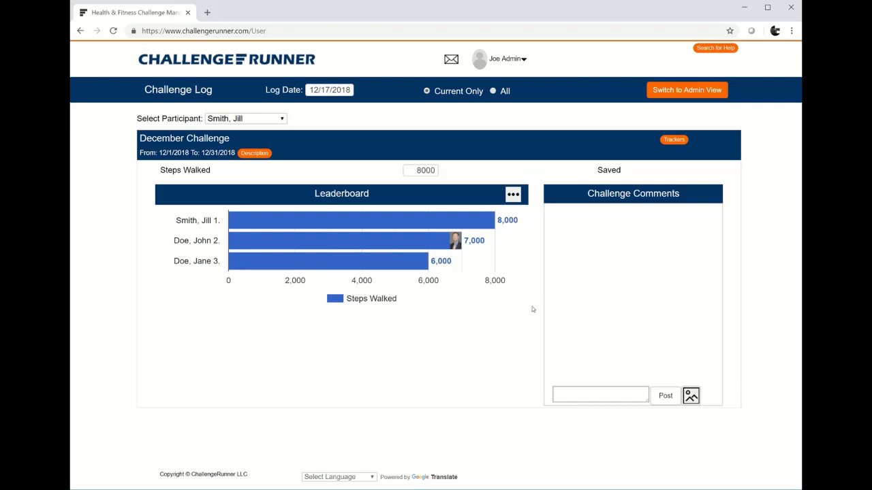
pyautogui.moveTo(542, 304)
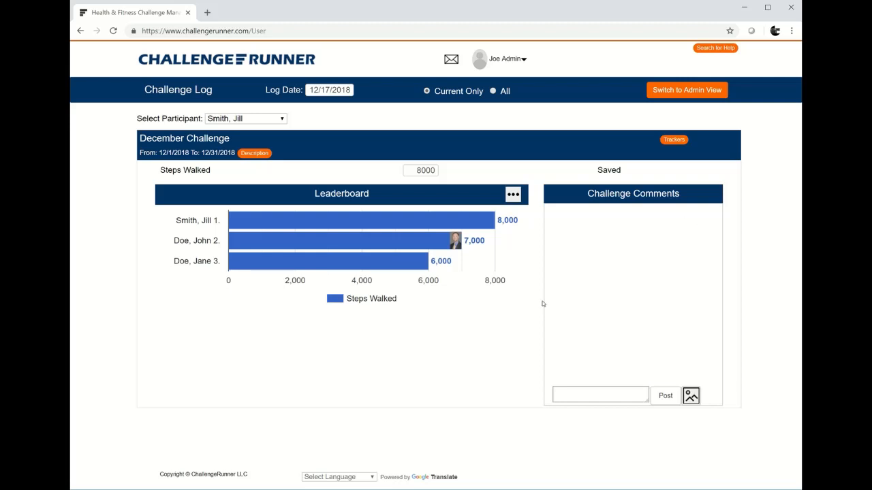
pyautogui.moveTo(566, 298)
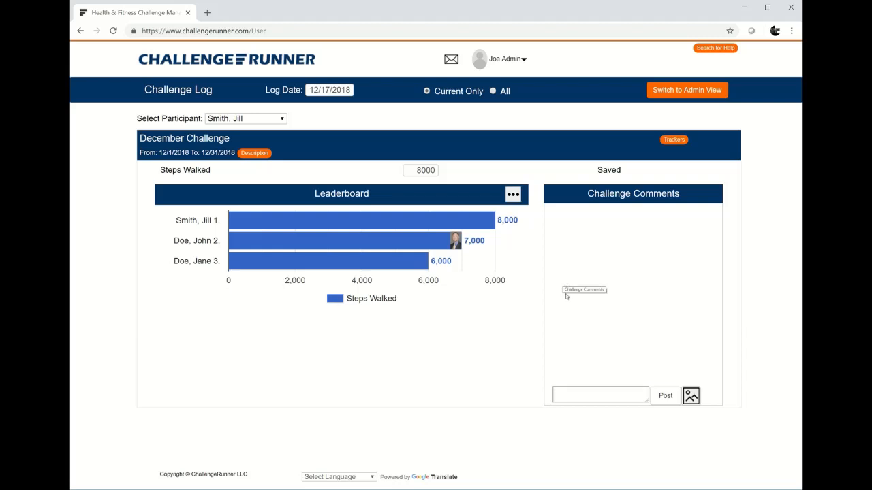
pyautogui.click(600, 396)
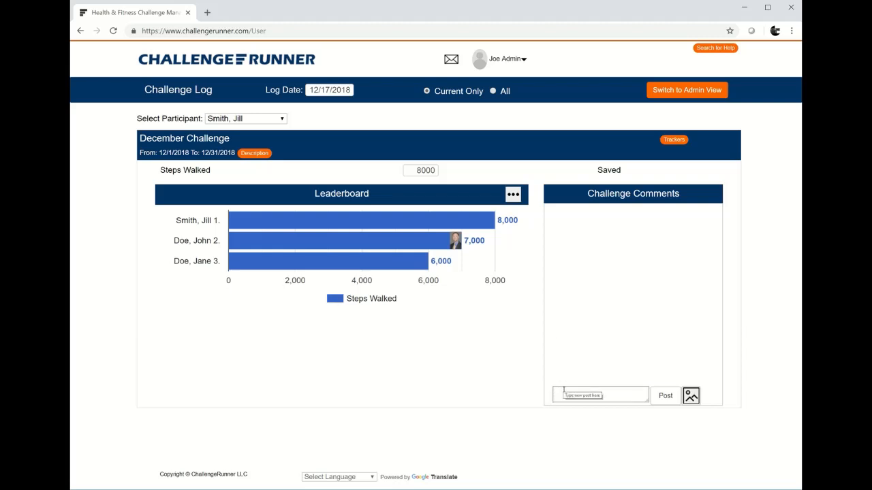
pyautogui.click(599, 395)
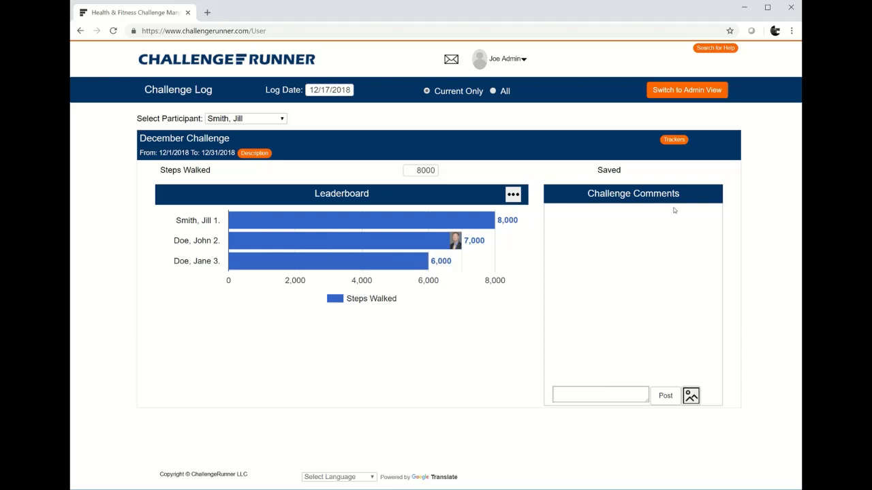
pyautogui.moveTo(599, 190)
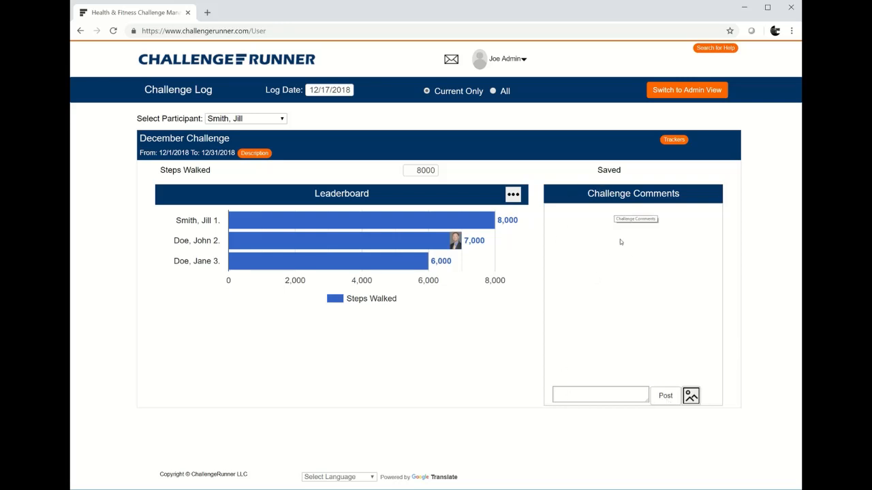
pyautogui.moveTo(521, 309)
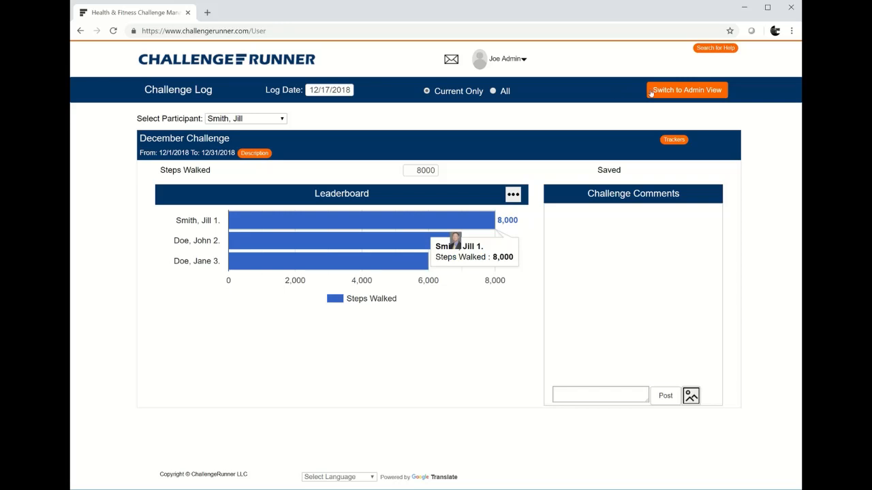
# - Switch to the admin view and load December Challenge from the Challenge list
pyautogui.click(686, 89)
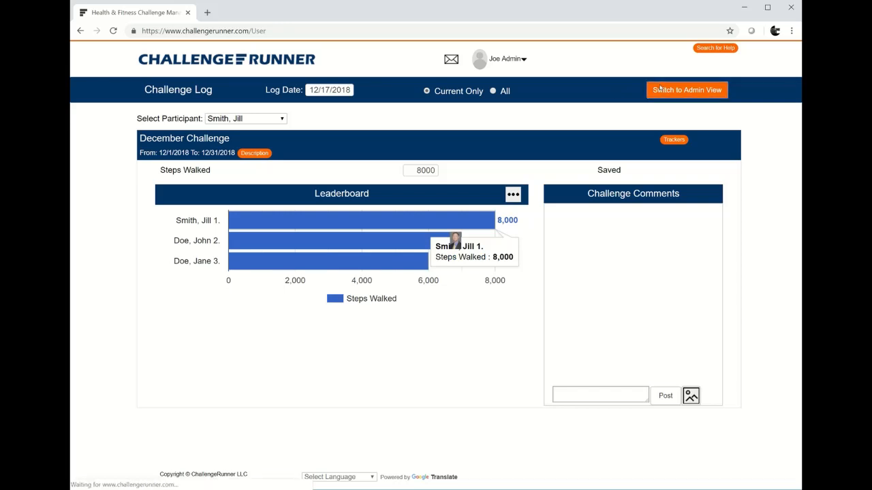
pyautogui.click(687, 90)
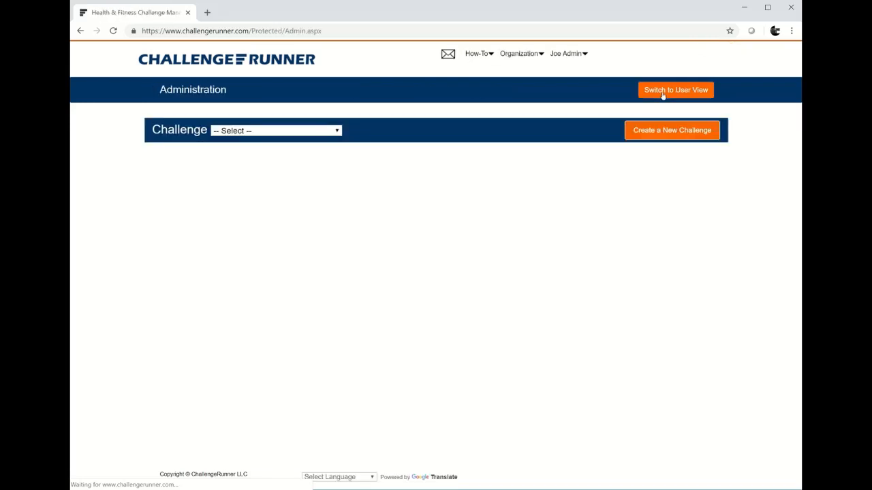
pyautogui.click(275, 130)
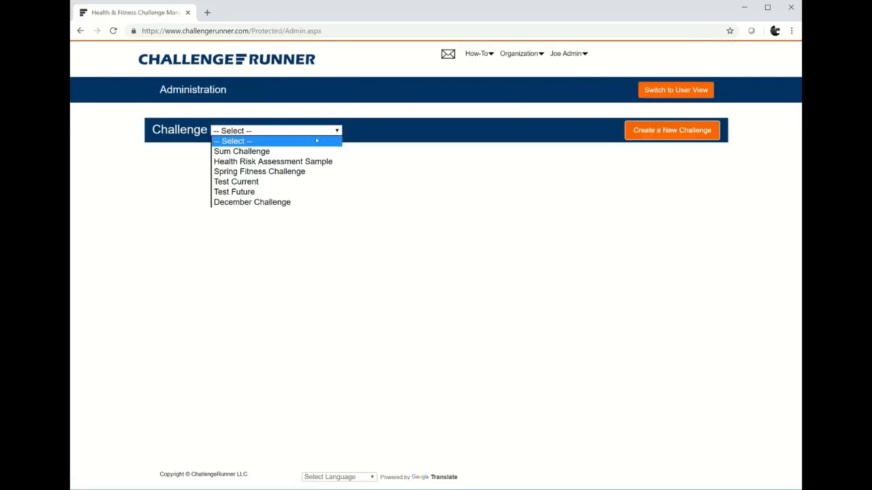
pyautogui.click(252, 201)
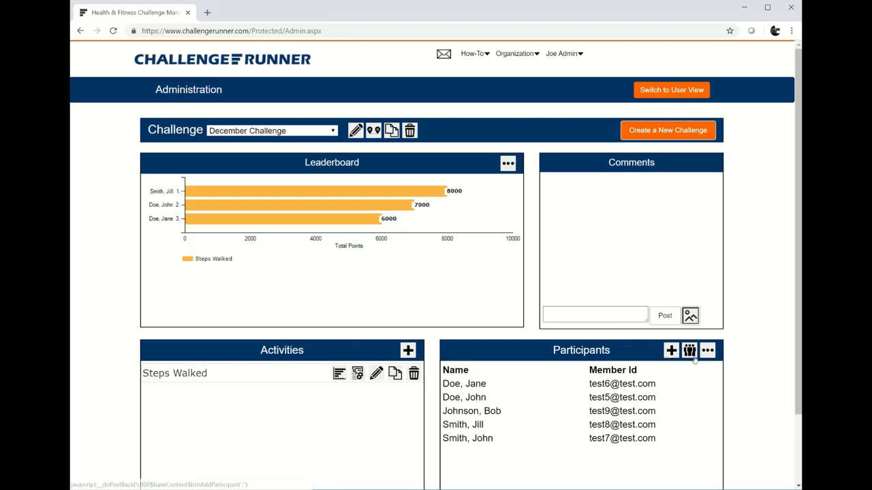
pyautogui.moveTo(689, 350)
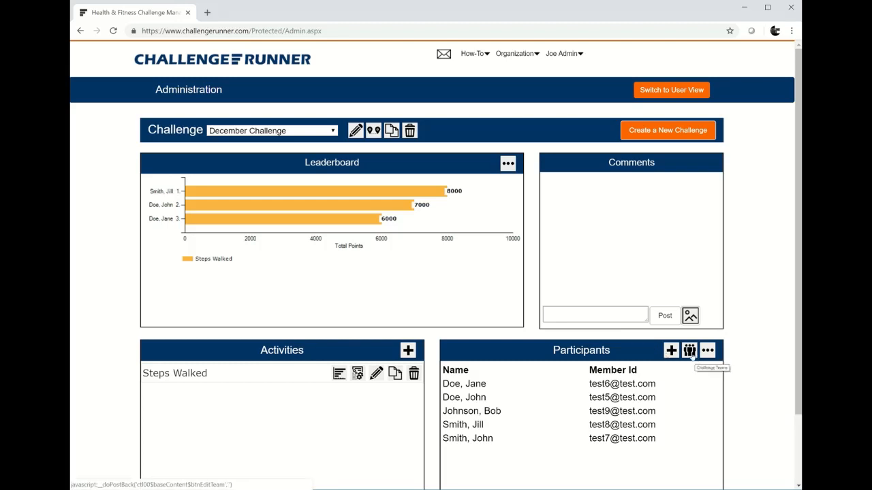
pyautogui.moveTo(675, 380)
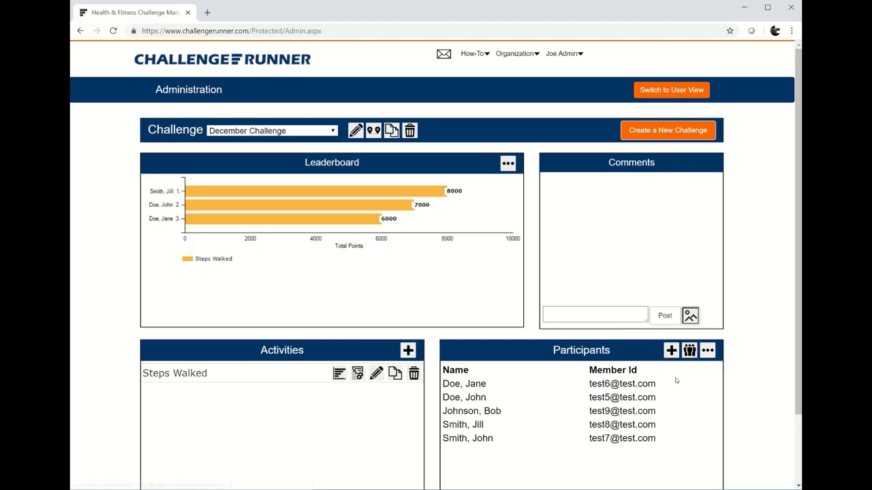
pyautogui.moveTo(555, 402)
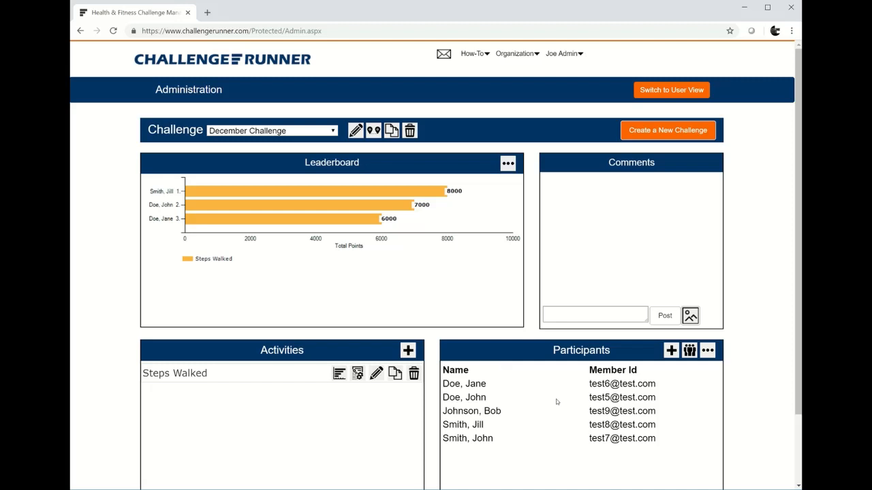
pyautogui.moveTo(611, 420)
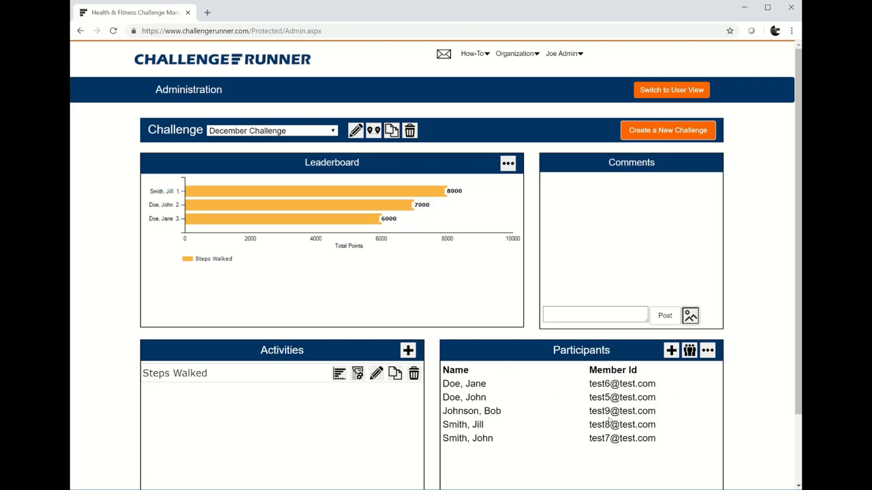